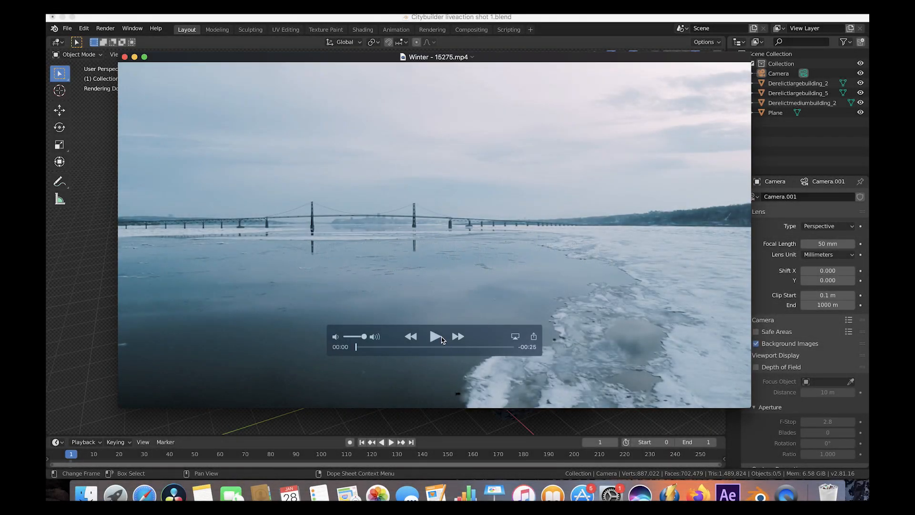
Step: Play the winter river footage in QuickTime Player to preview the bridge clip
left_click(436, 337)
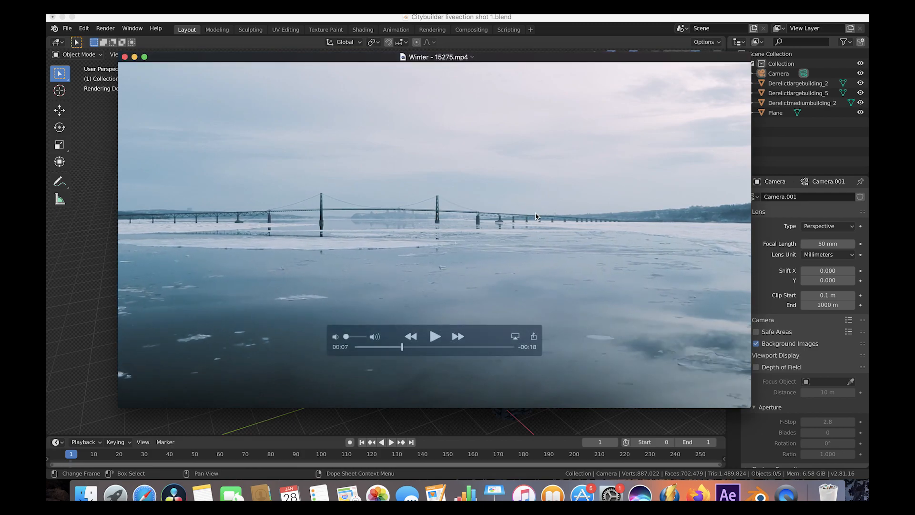
mouse_move(608, 221)
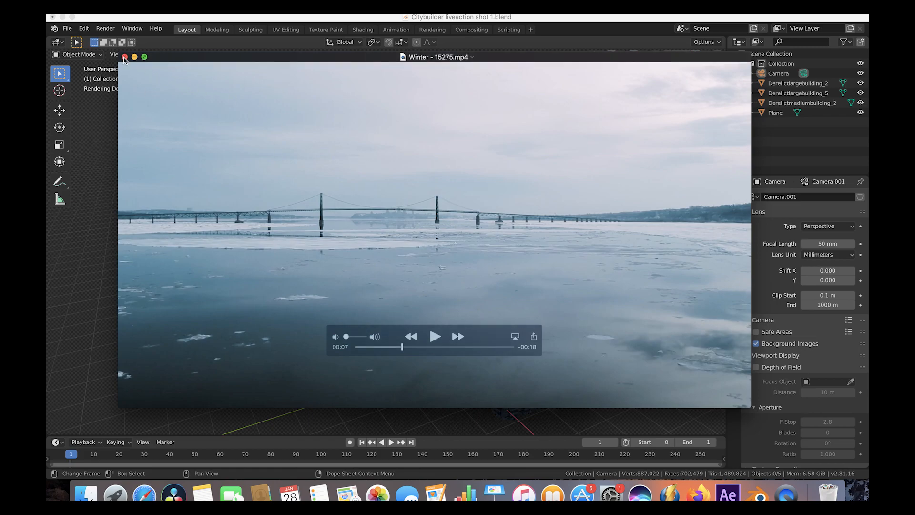
Step: Close the QuickTime footage window to return to the Blender scene
left_click(124, 56)
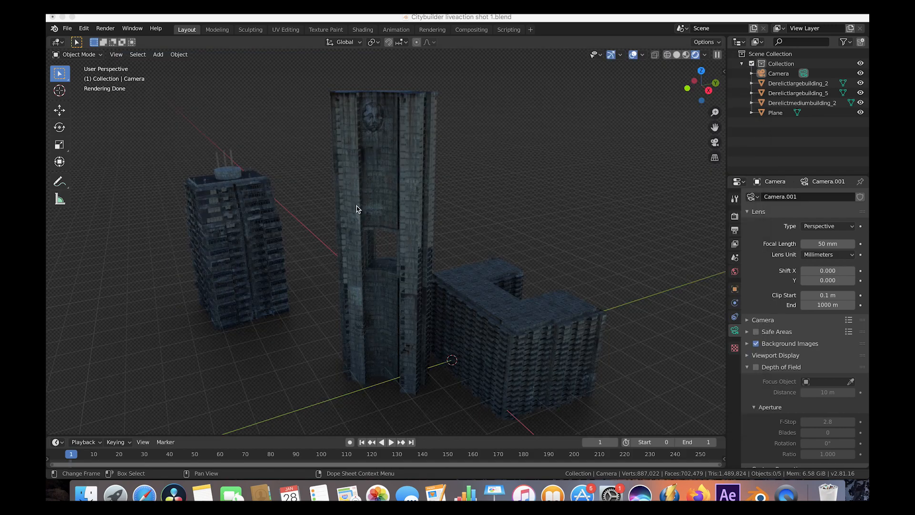
mouse_move(157, 98)
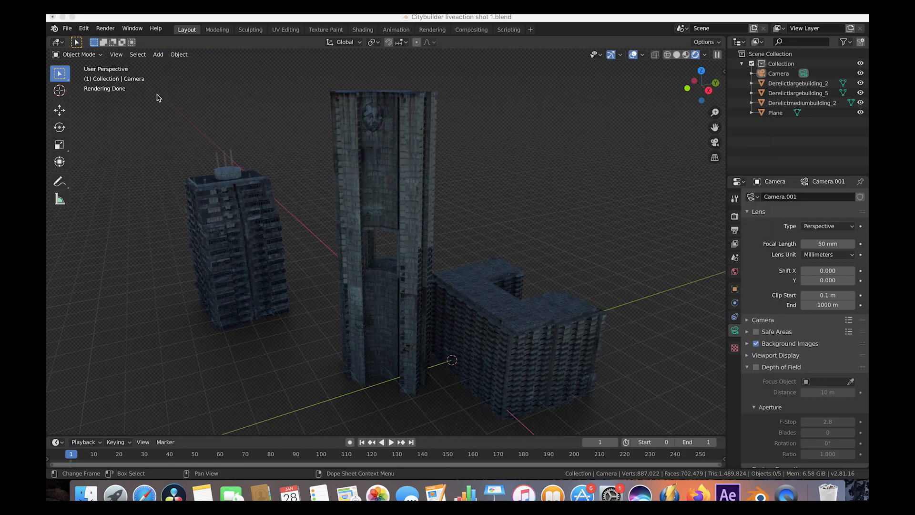
mouse_move(515, 328)
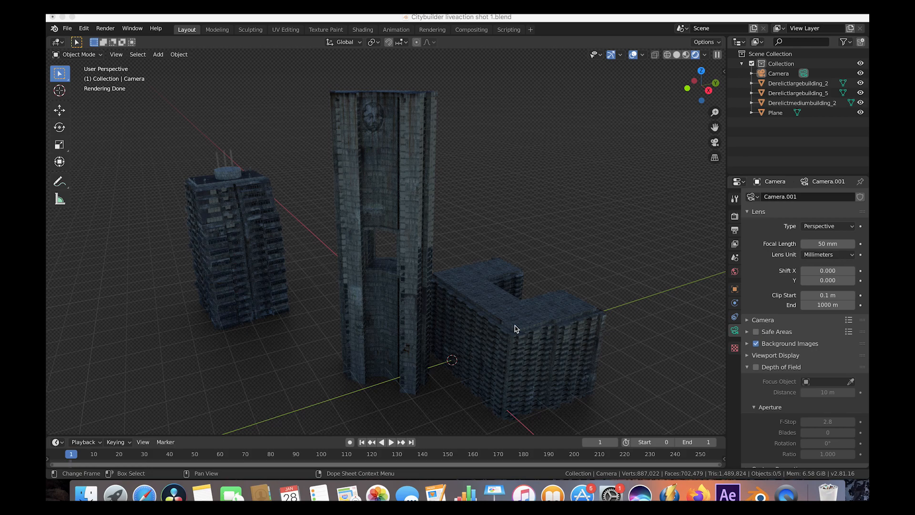
mouse_move(267, 152)
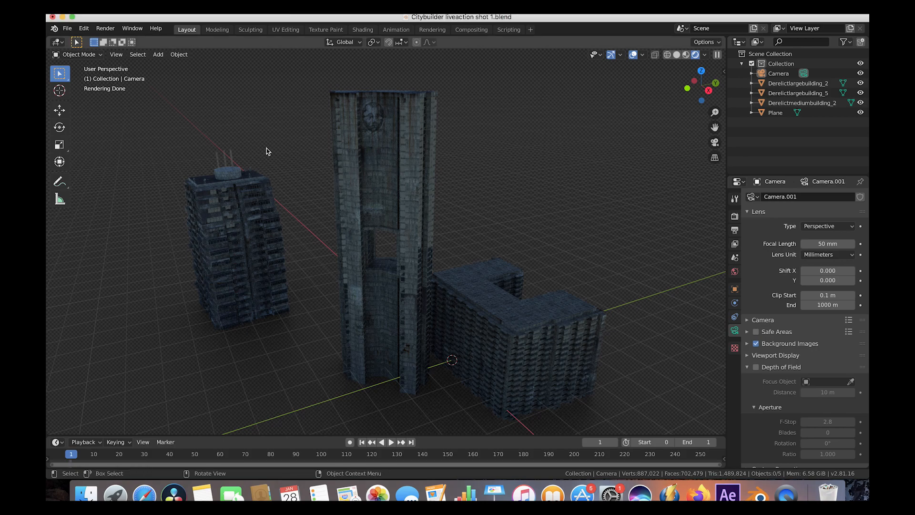
mouse_move(391, 145)
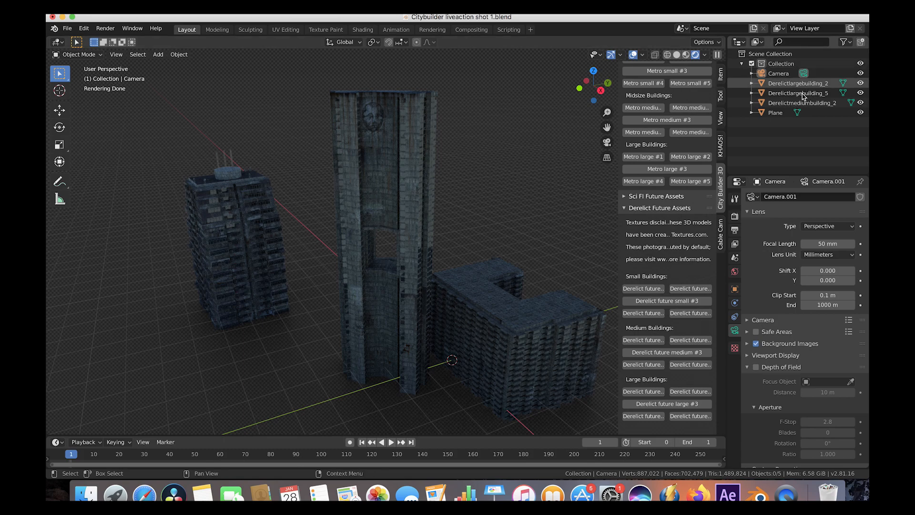
Step: Select the tall derelict tower and the medium derelict building in the Outliner
left_click(799, 92)
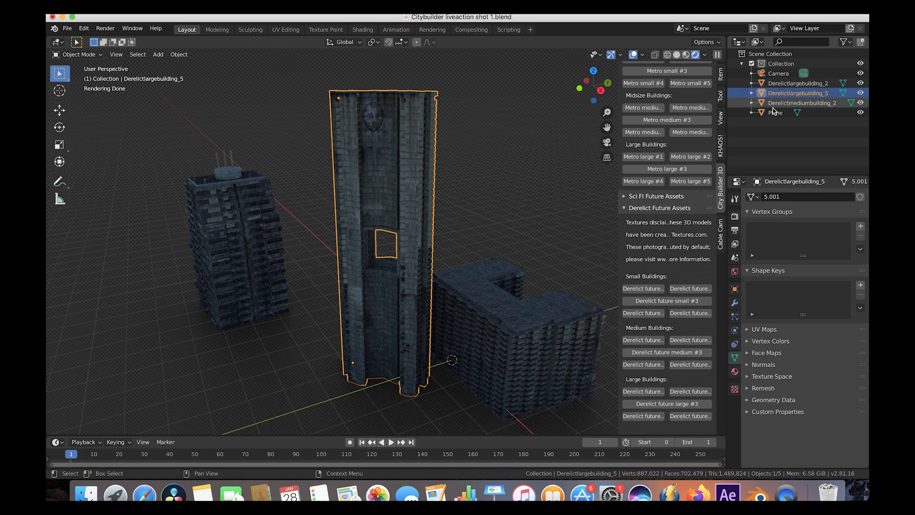
left_click(802, 103)
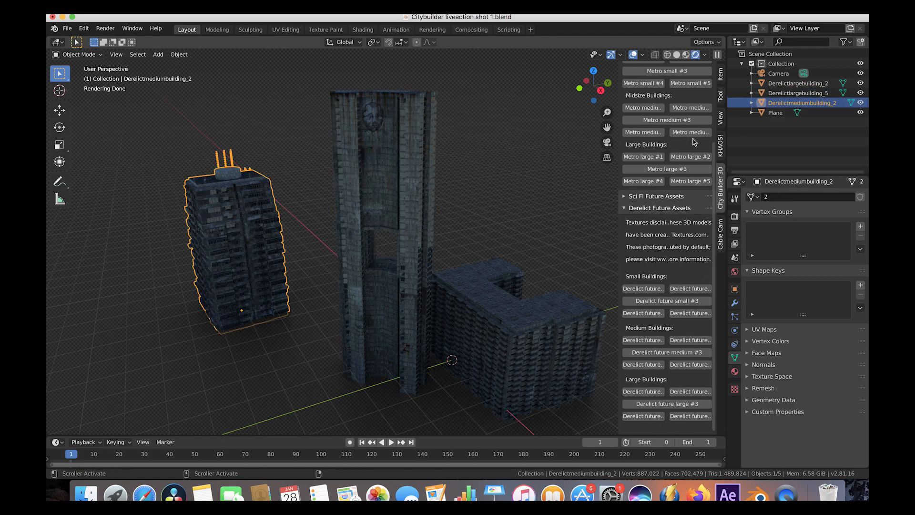
mouse_move(492, 162)
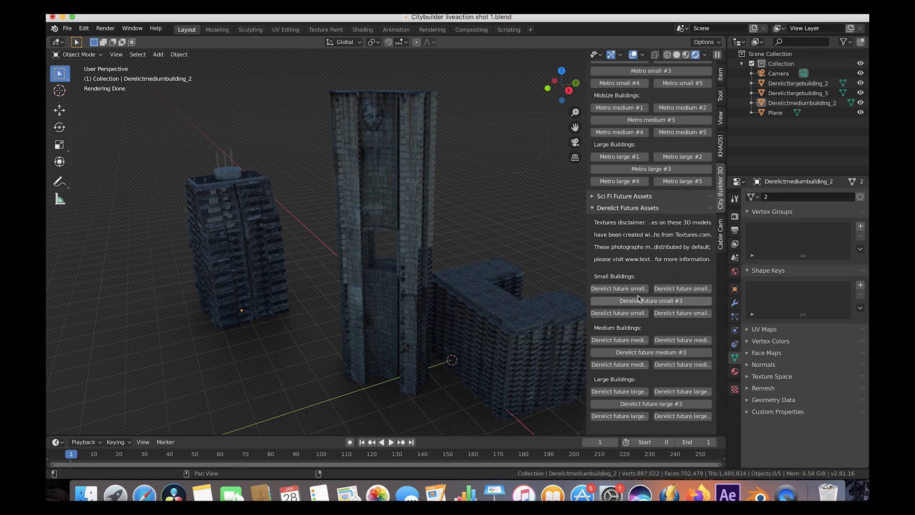
mouse_move(588, 201)
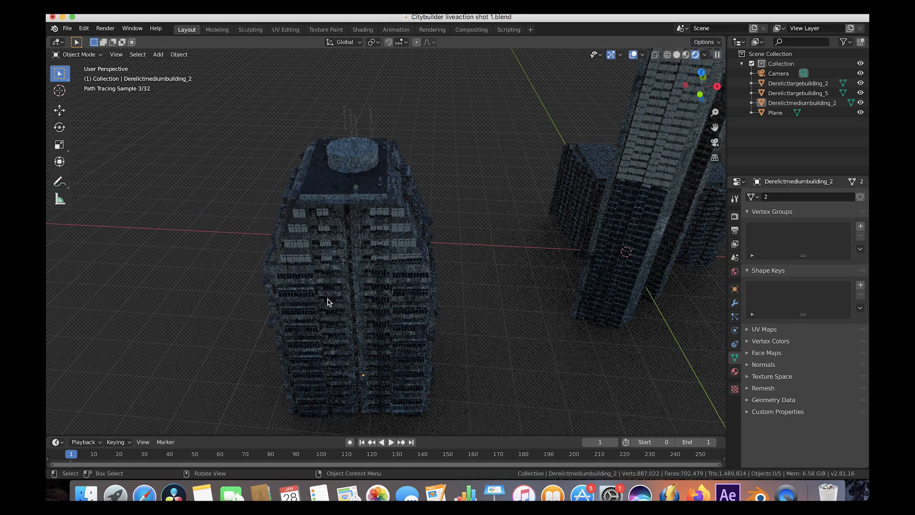
mouse_move(353, 193)
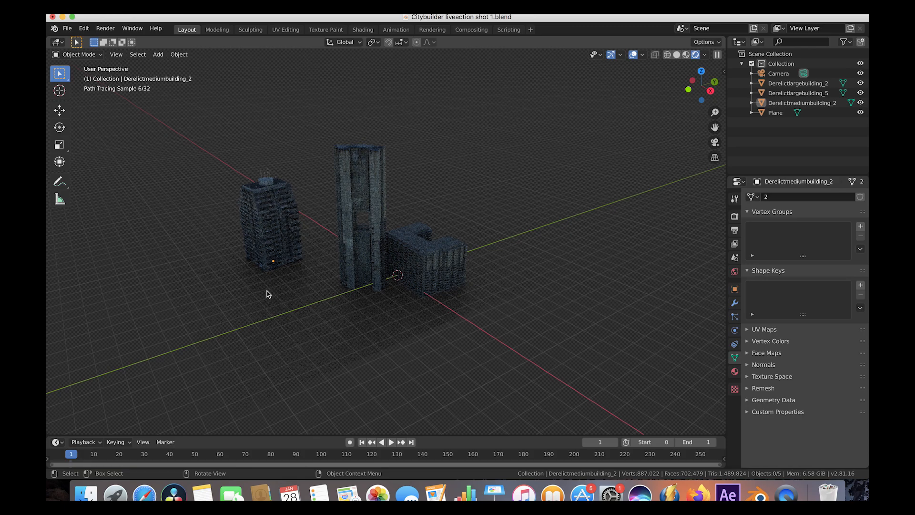
mouse_move(582, 142)
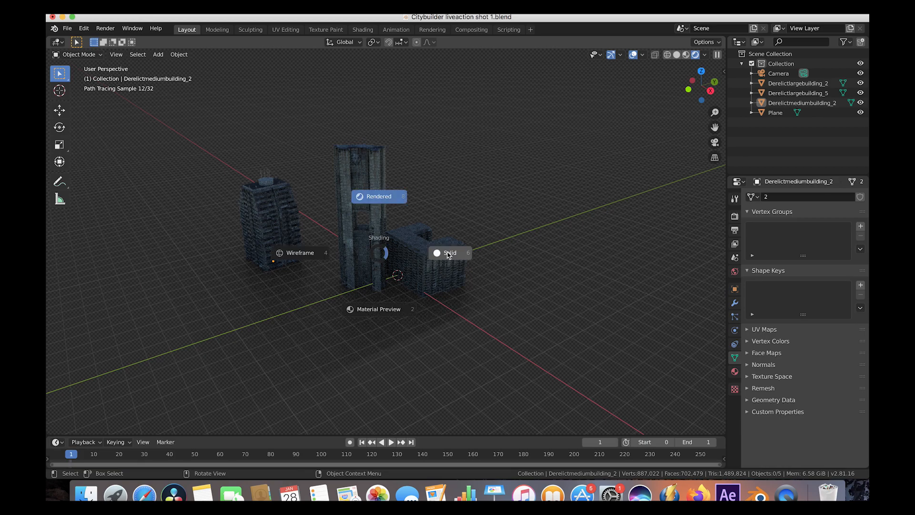
Step: Switch the viewport to Solid shading and select the Camera object
left_click(449, 252)
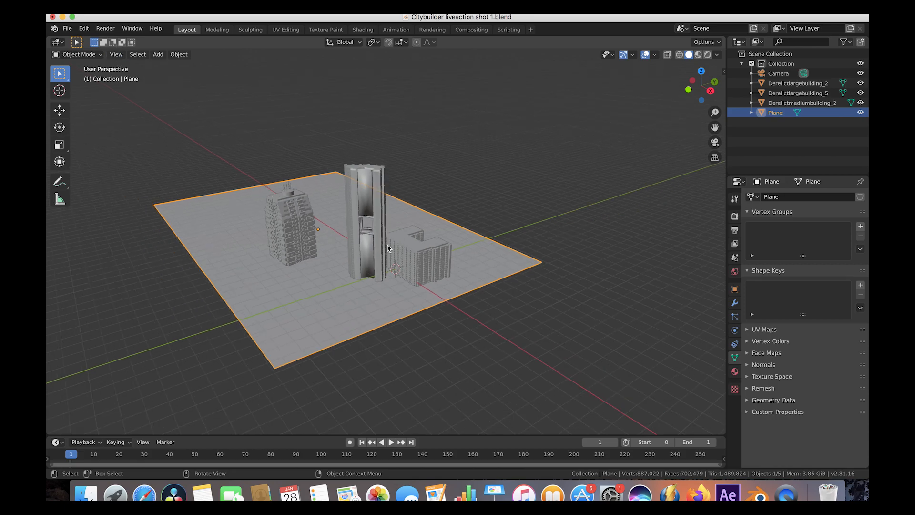
left_click(778, 73)
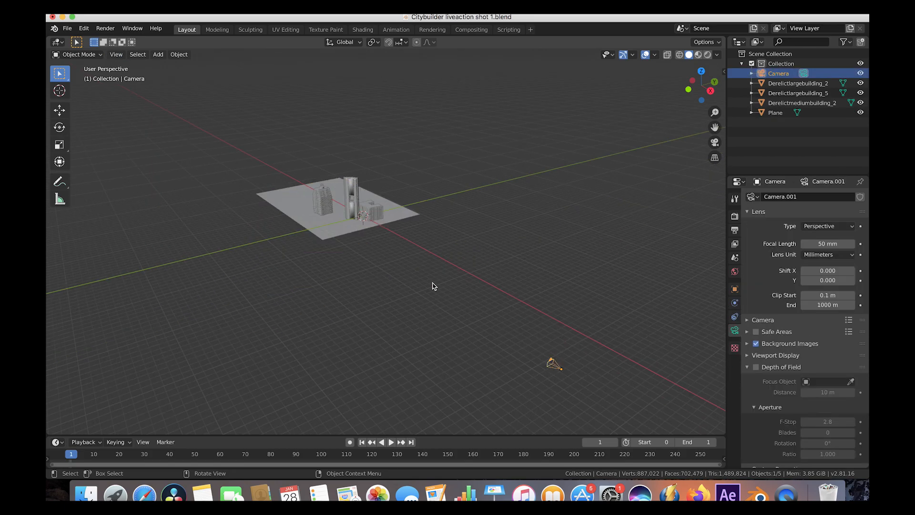
Step: Look through the scene camera to see the buildings over the winter river background
left_click(116, 54)
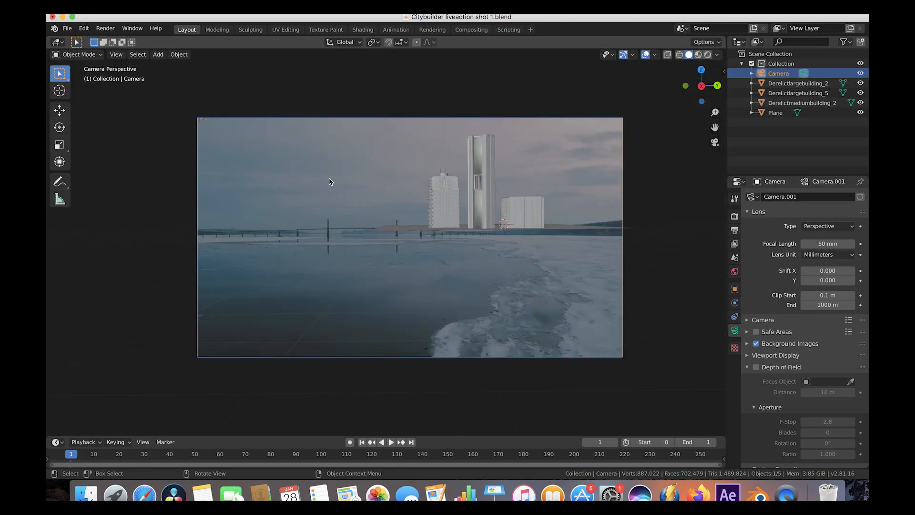
mouse_move(442, 282)
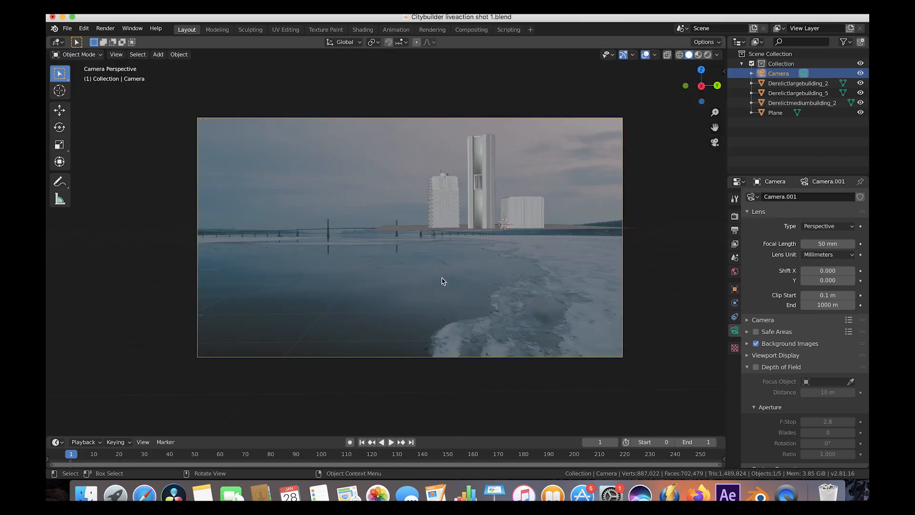
mouse_move(462, 241)
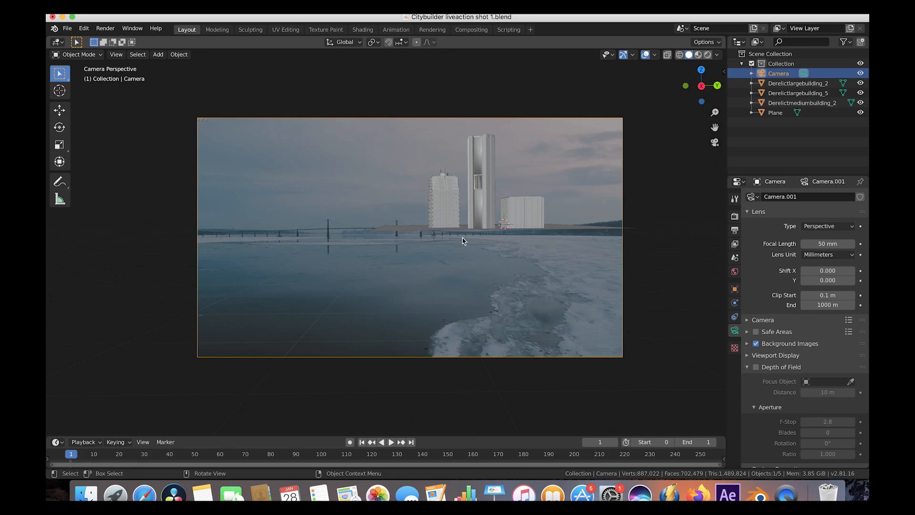
mouse_move(595, 125)
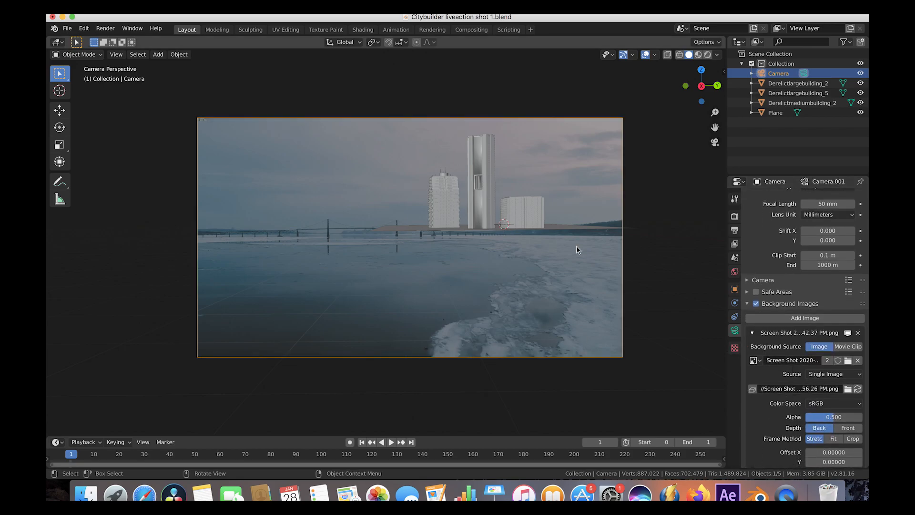
mouse_move(87, 493)
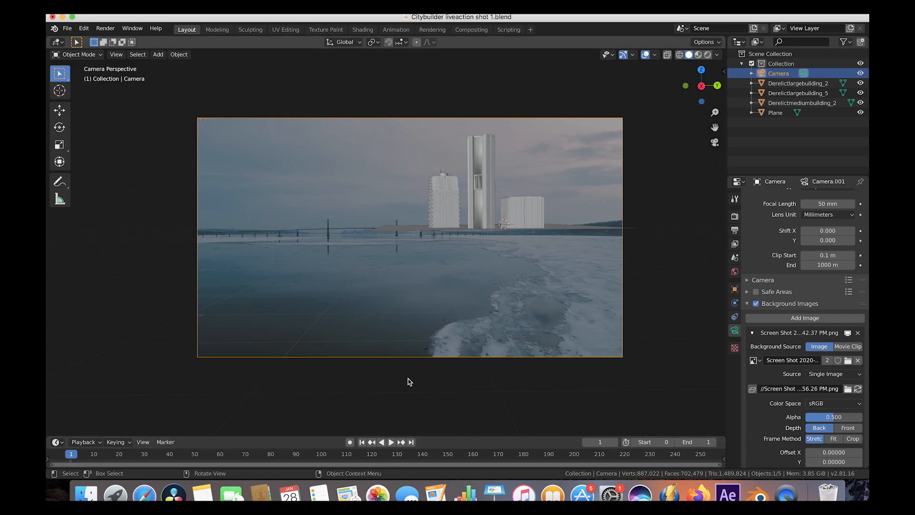
mouse_move(612, 124)
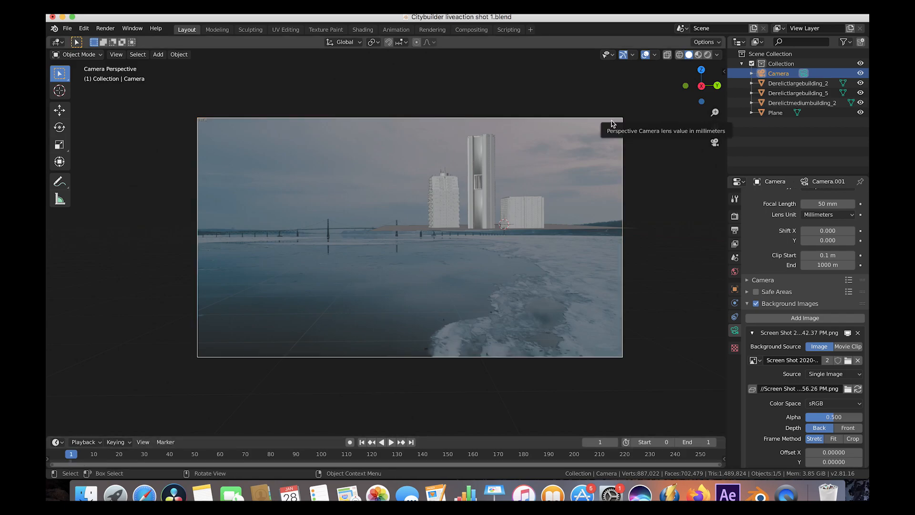
mouse_move(503, 254)
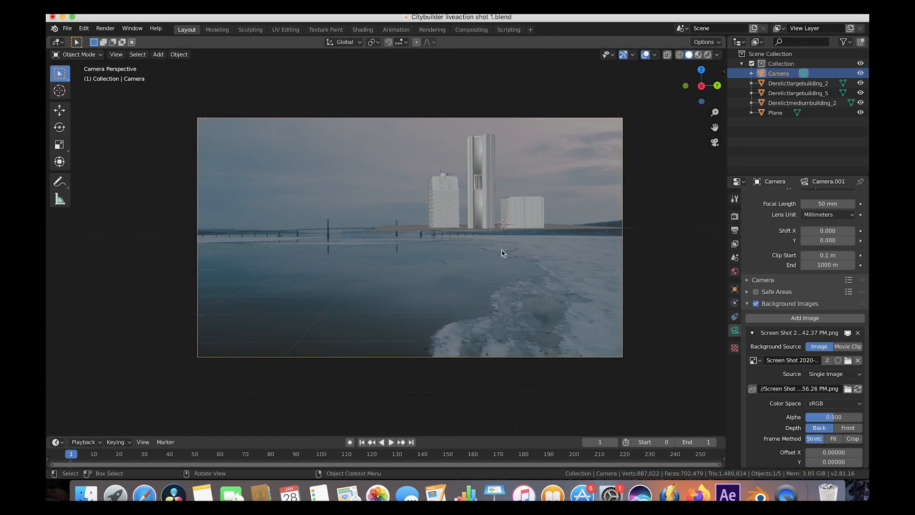
mouse_move(609, 205)
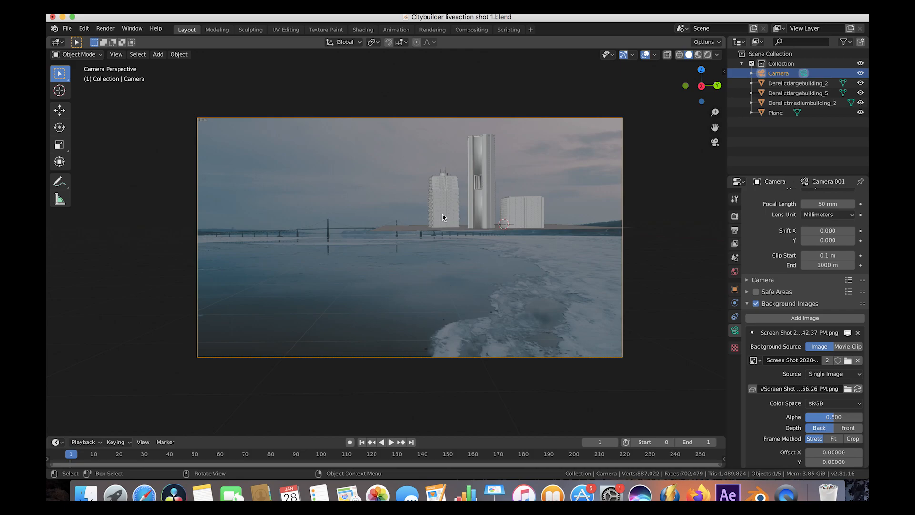
mouse_move(508, 151)
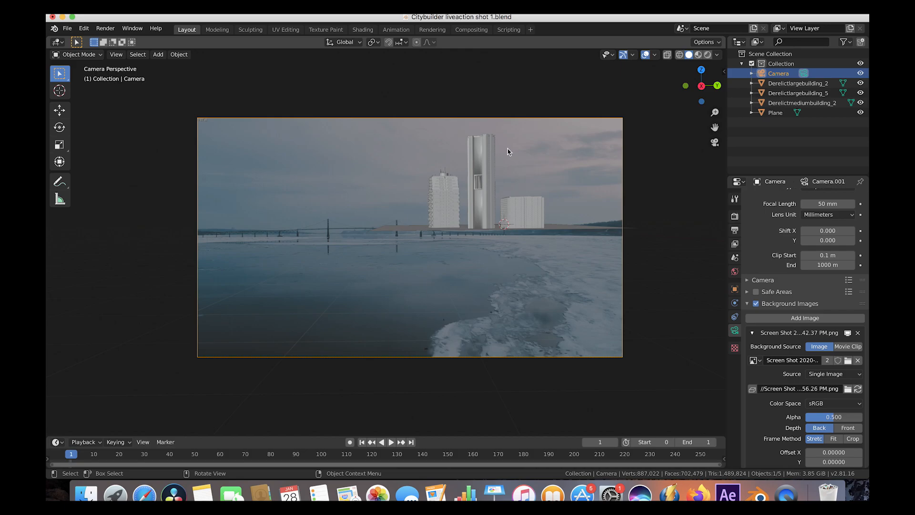
mouse_move(414, 231)
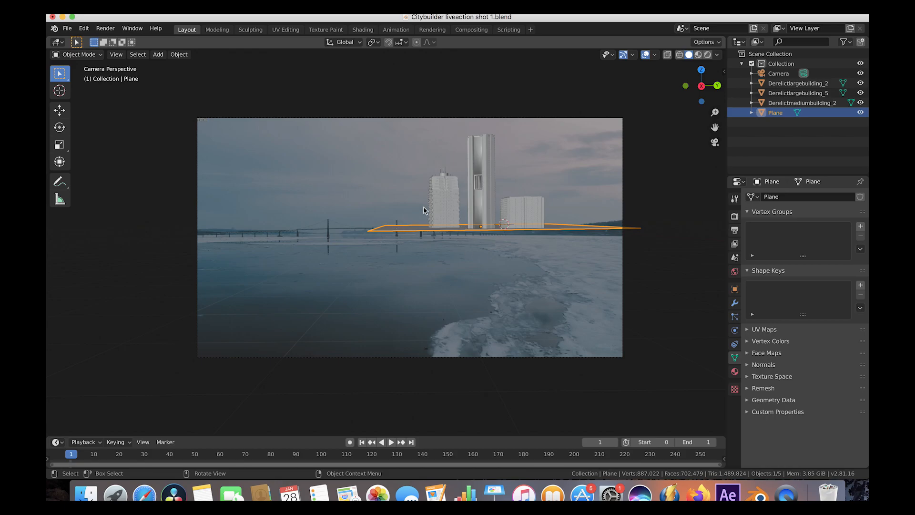
mouse_move(615, 173)
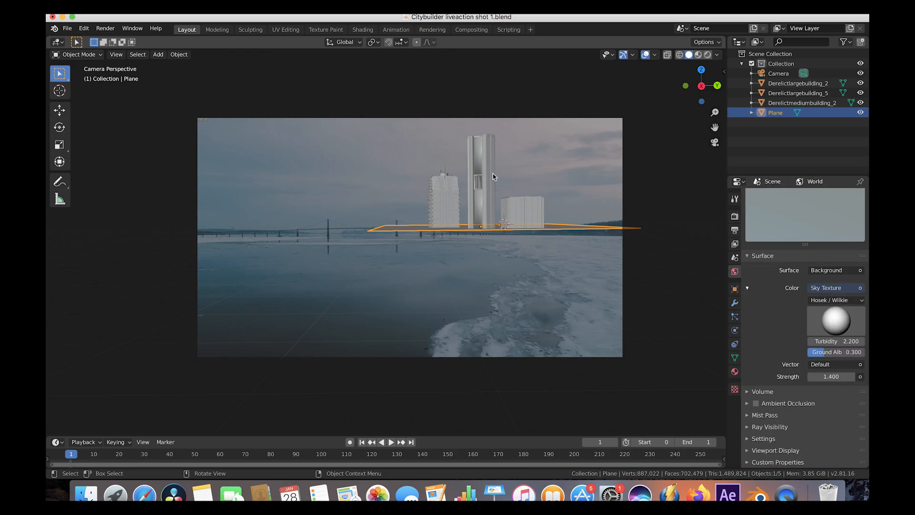
mouse_move(509, 235)
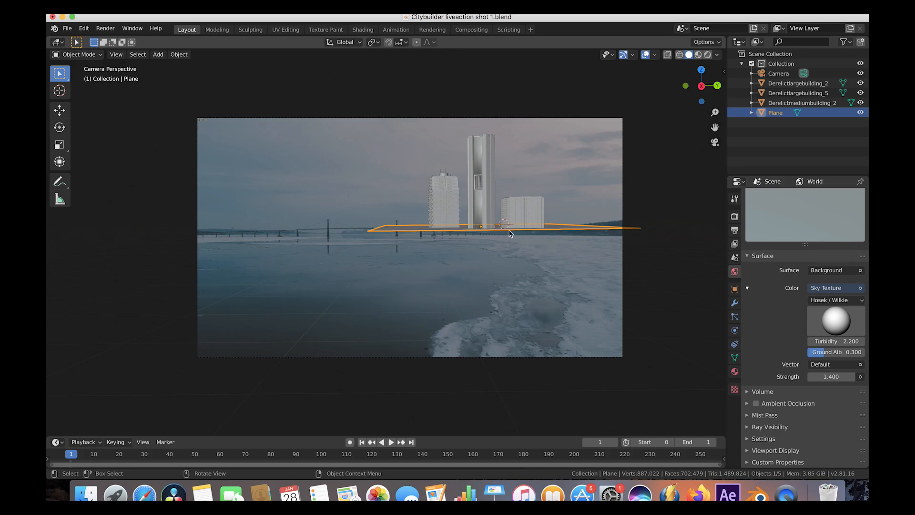
Step: Show the Plane's object Visibility settings with Shadow Catcher enabled
left_click(735, 288)
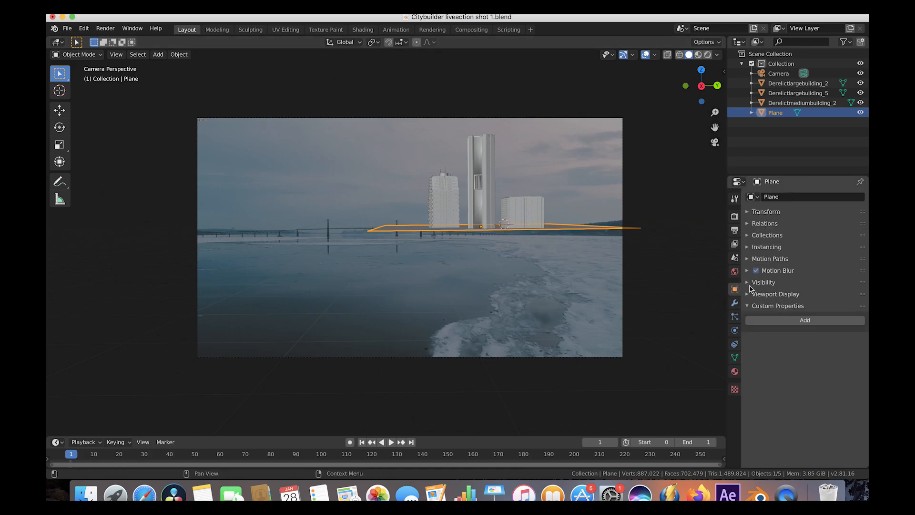
left_click(764, 282)
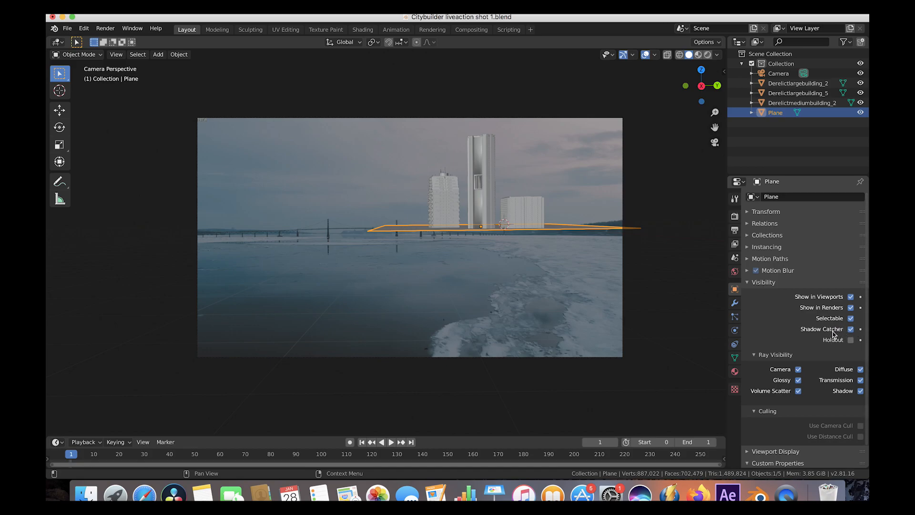
mouse_move(467, 236)
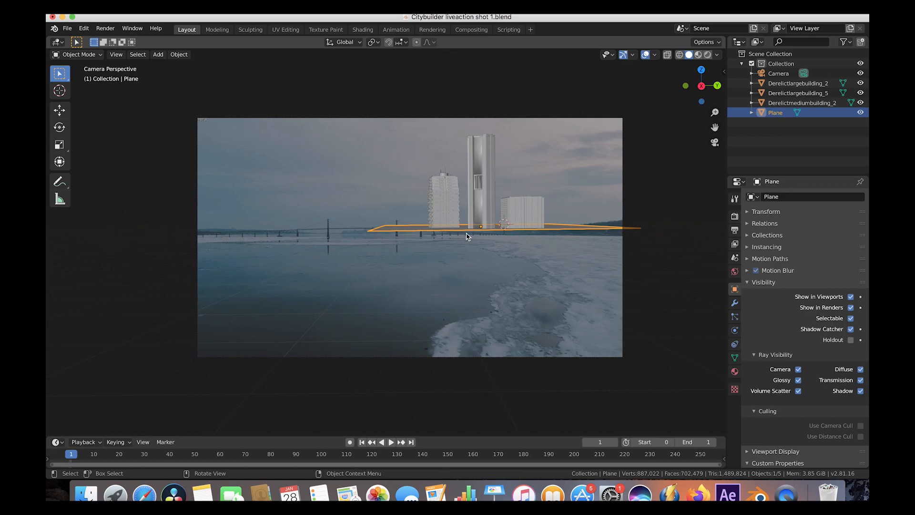
mouse_move(387, 220)
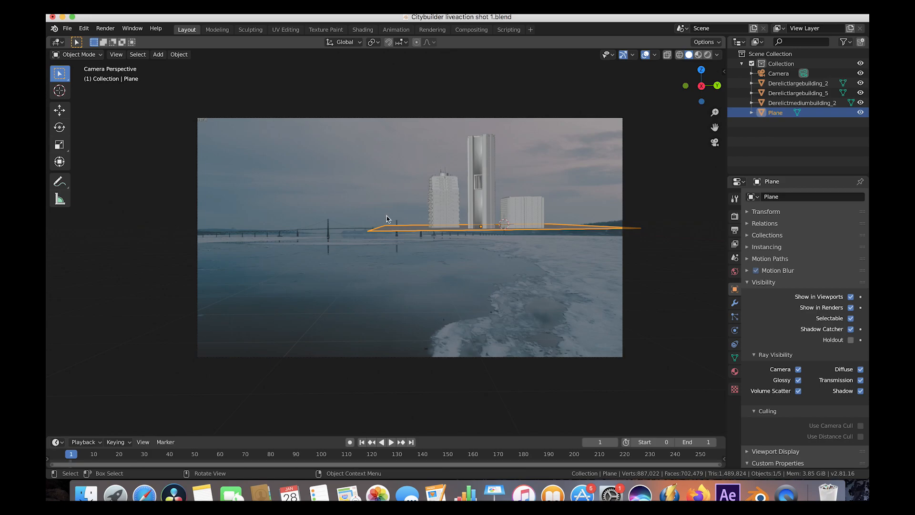
mouse_move(419, 220)
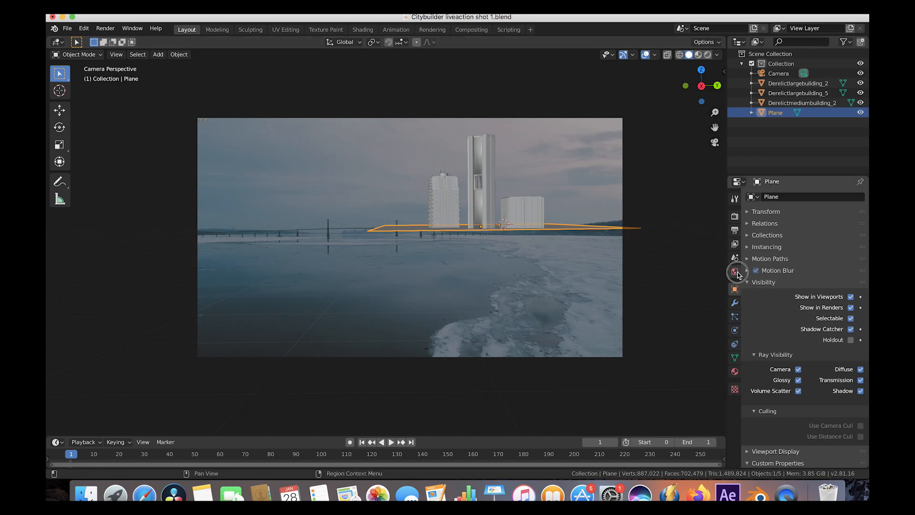
Step: Review the World's Hosek/Wilkie Sky Texture settings at 1.4 strength
left_click(735, 271)
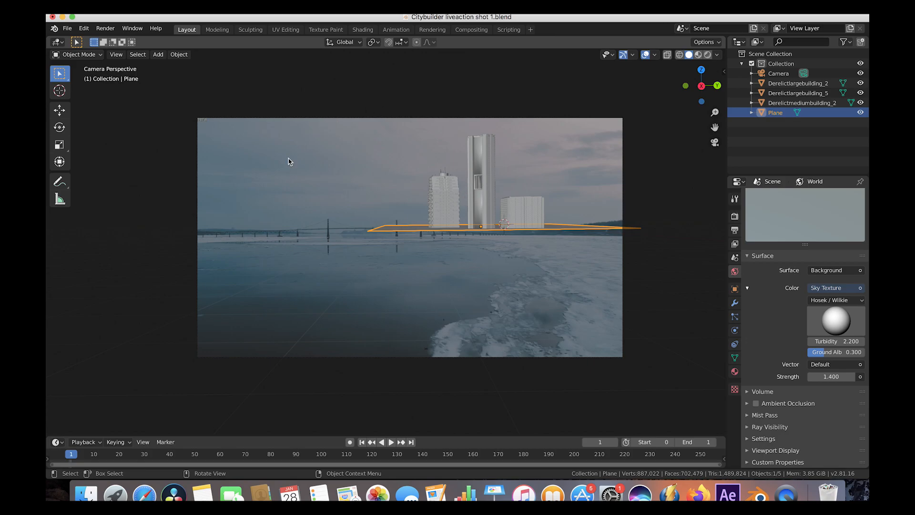
mouse_move(445, 178)
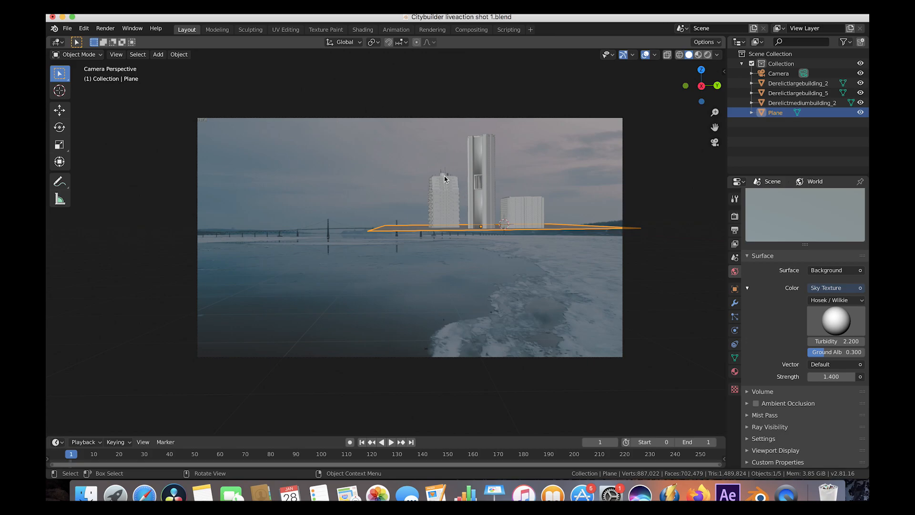
mouse_move(495, 149)
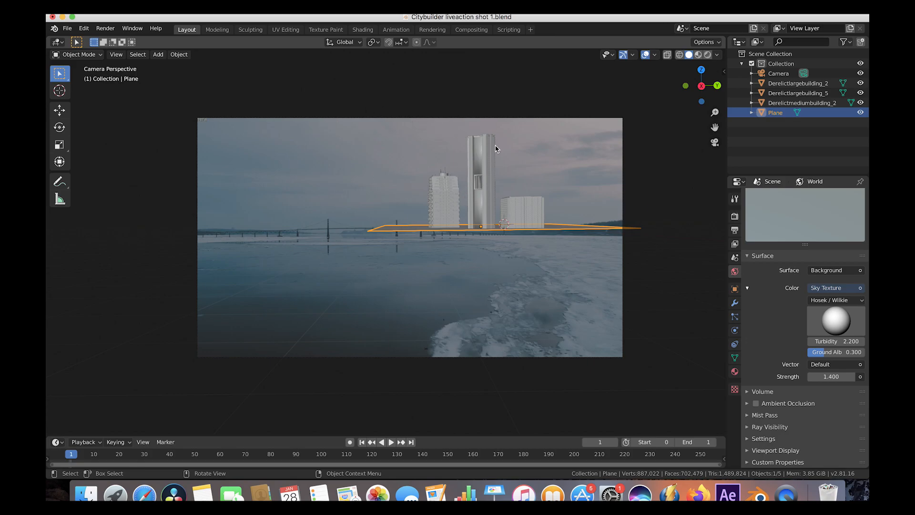
mouse_move(329, 180)
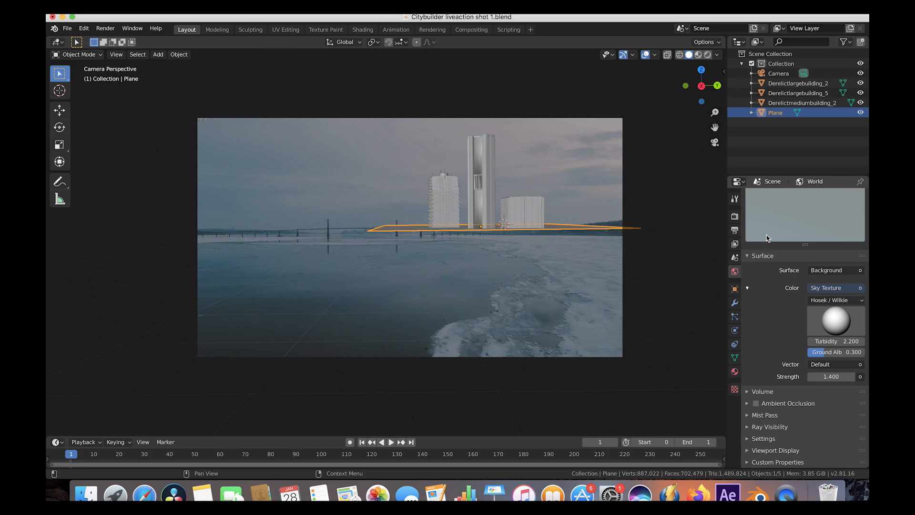
left_click(830, 377)
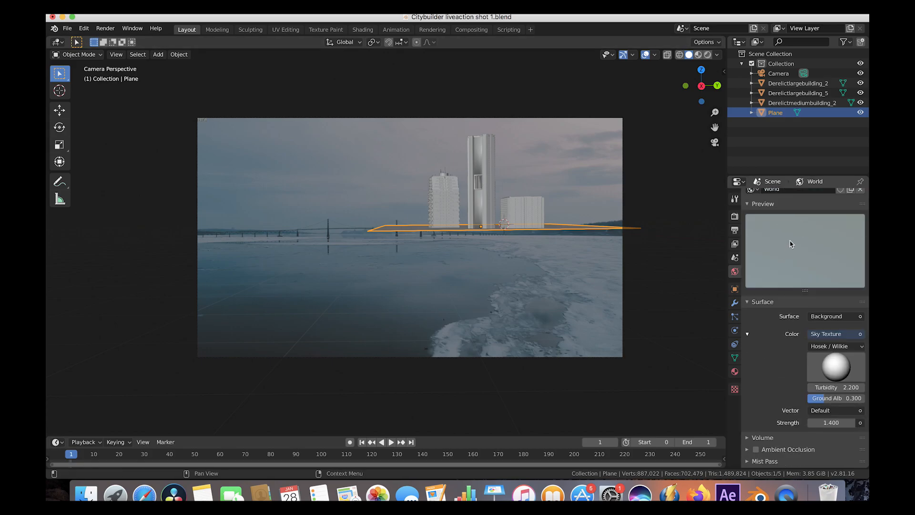
mouse_move(371, 206)
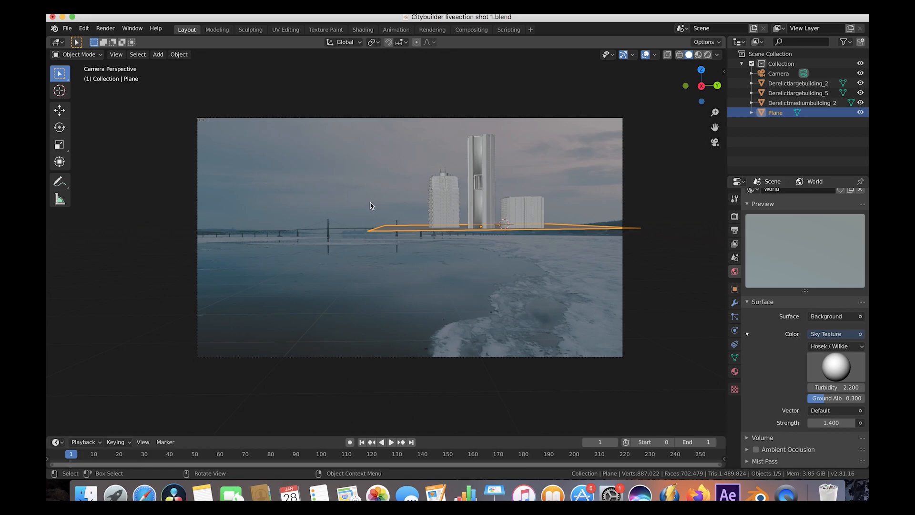
mouse_move(375, 269)
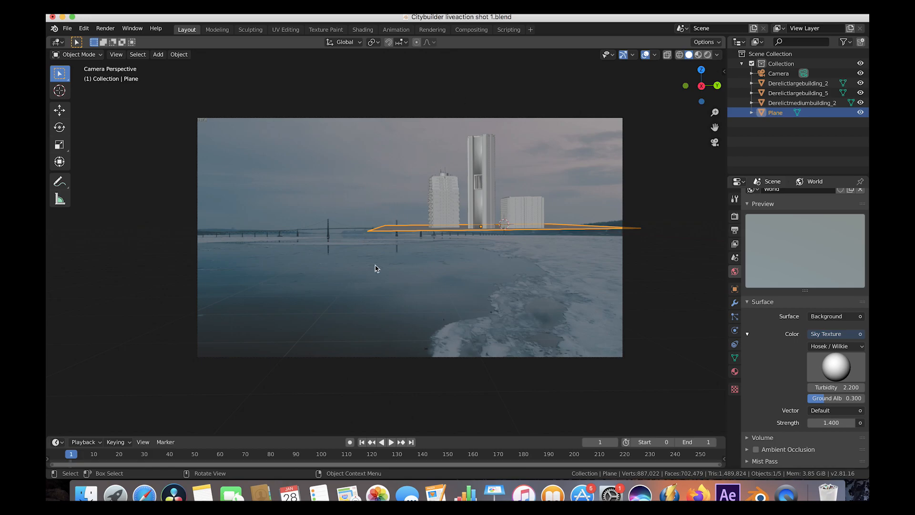
mouse_move(366, 238)
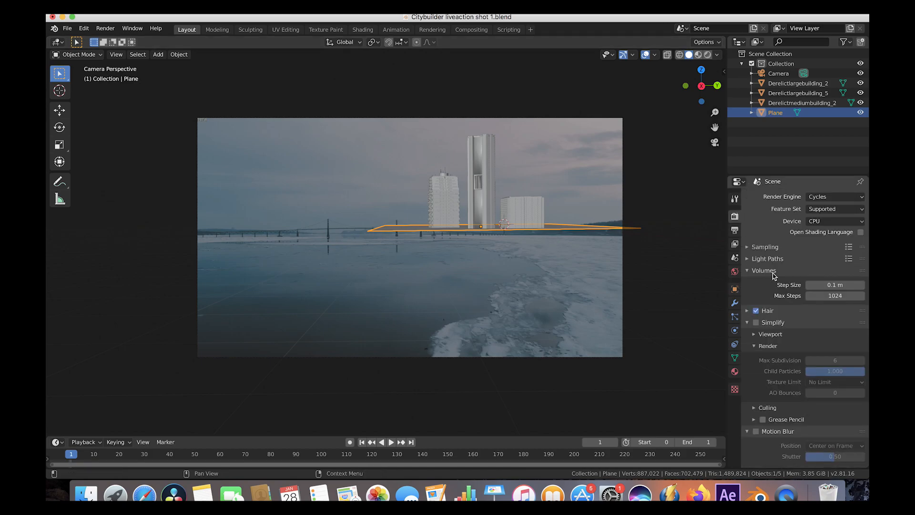
Step: Reveal the render Sampling settings: 86 render and 32 viewport samples
left_click(748, 246)
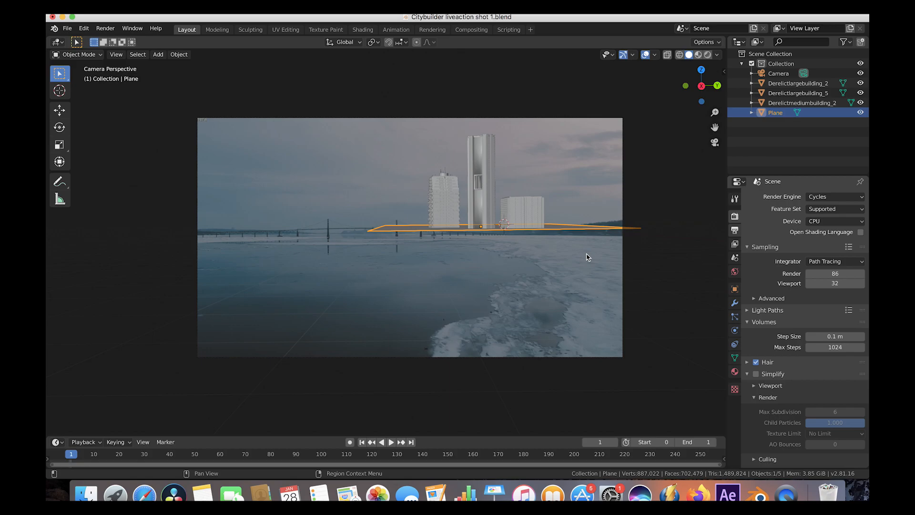
mouse_move(350, 225)
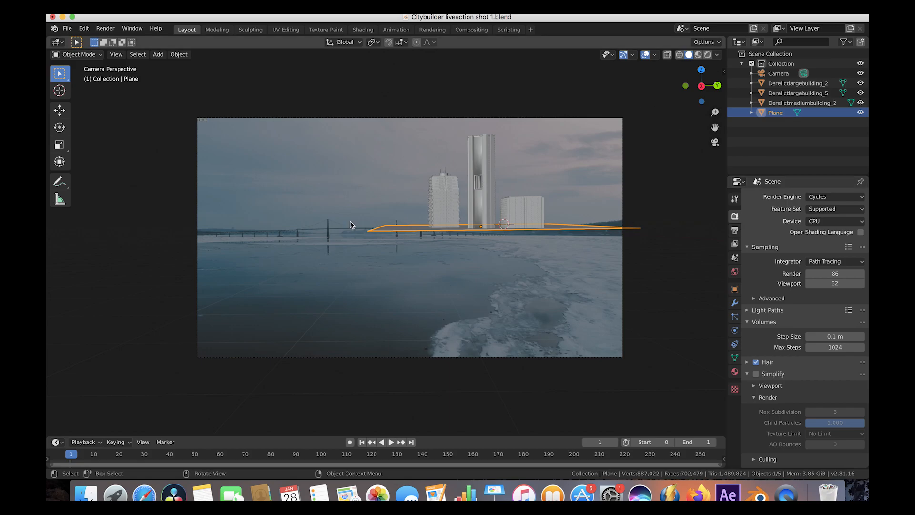
mouse_move(350, 313)
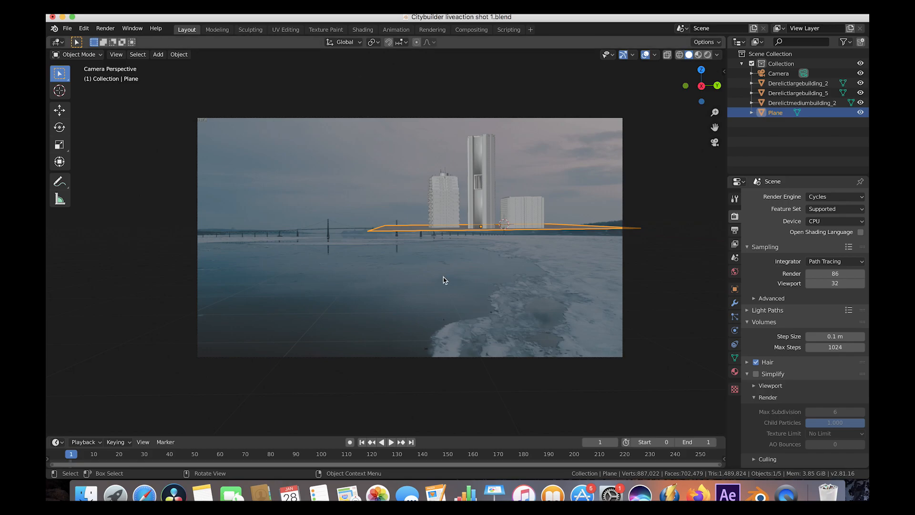
mouse_move(724, 218)
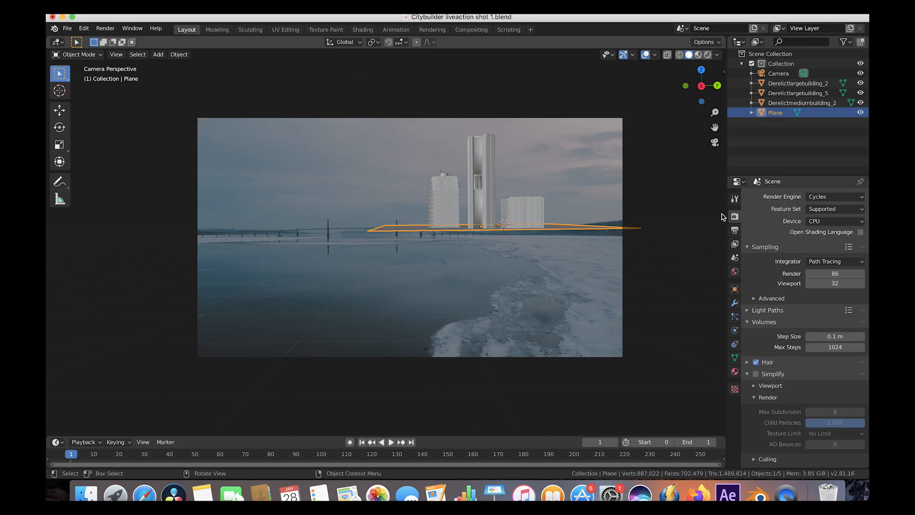
mouse_move(504, 234)
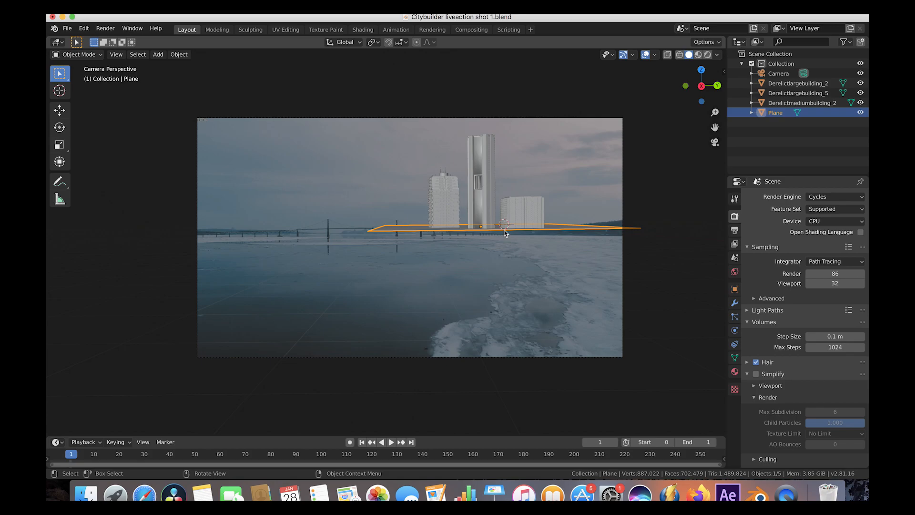
mouse_move(386, 315)
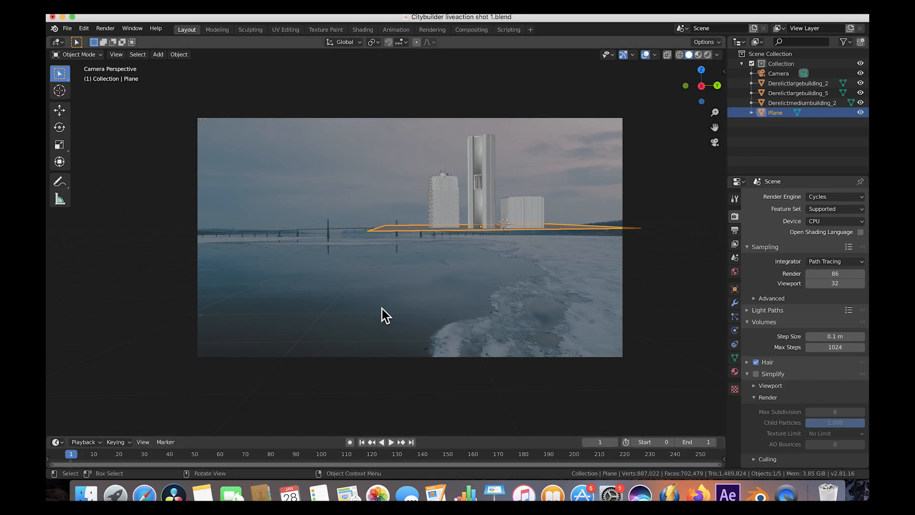
mouse_move(442, 166)
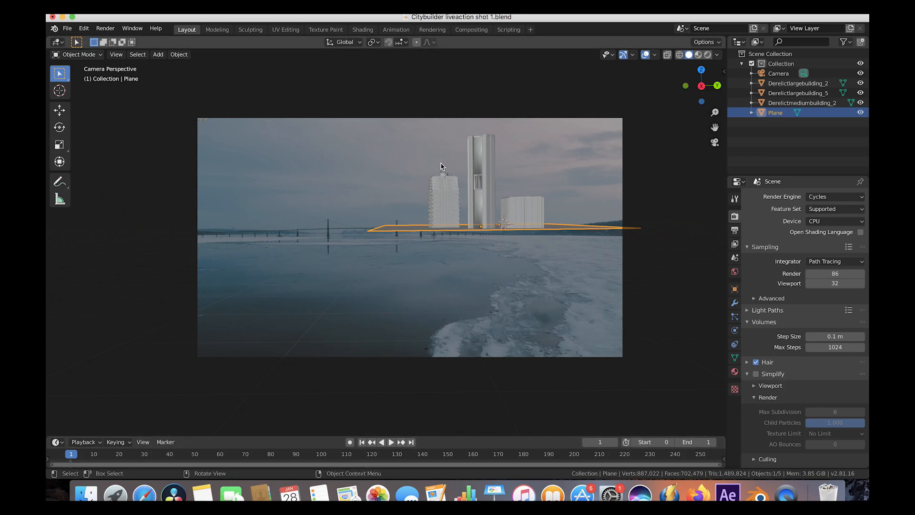
mouse_move(440, 296)
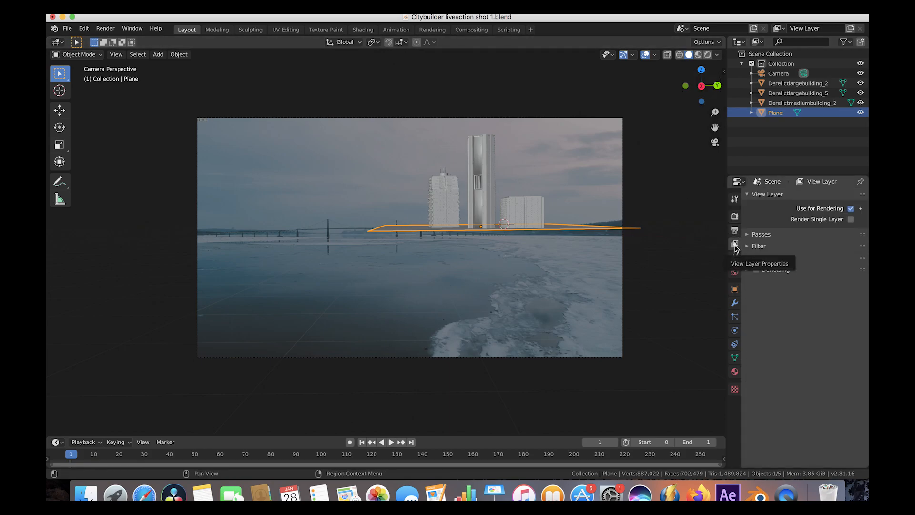
Step: Check the view layer's Combined, Z and Mist passes and the compositing nodes, then return to Layout
left_click(761, 235)
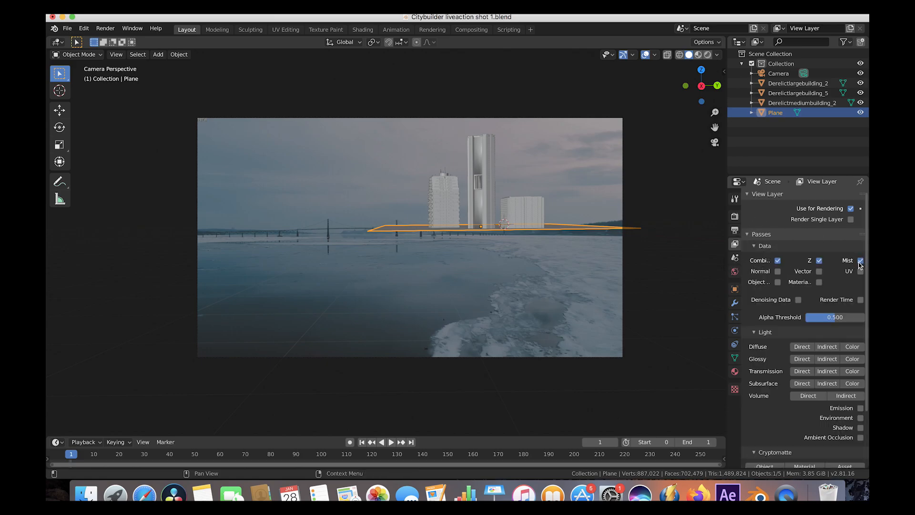
left_click(471, 30)
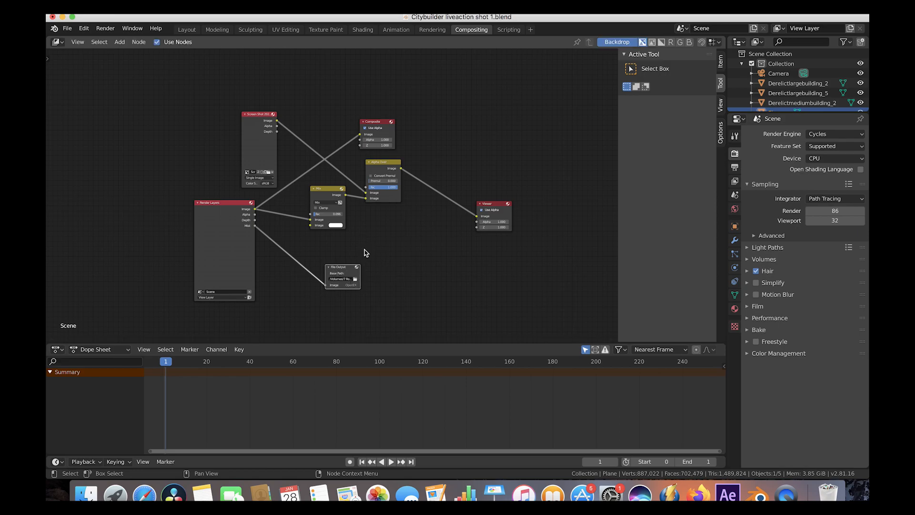
left_click(186, 29)
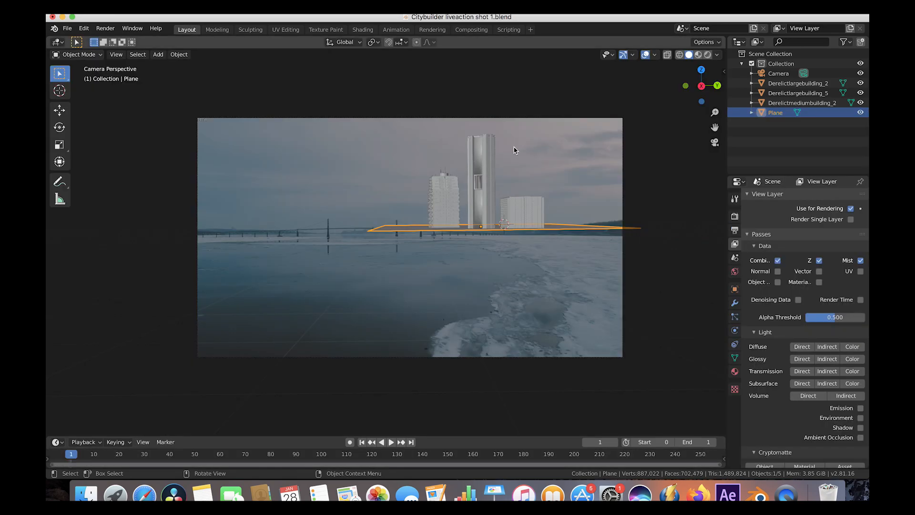
mouse_move(481, 173)
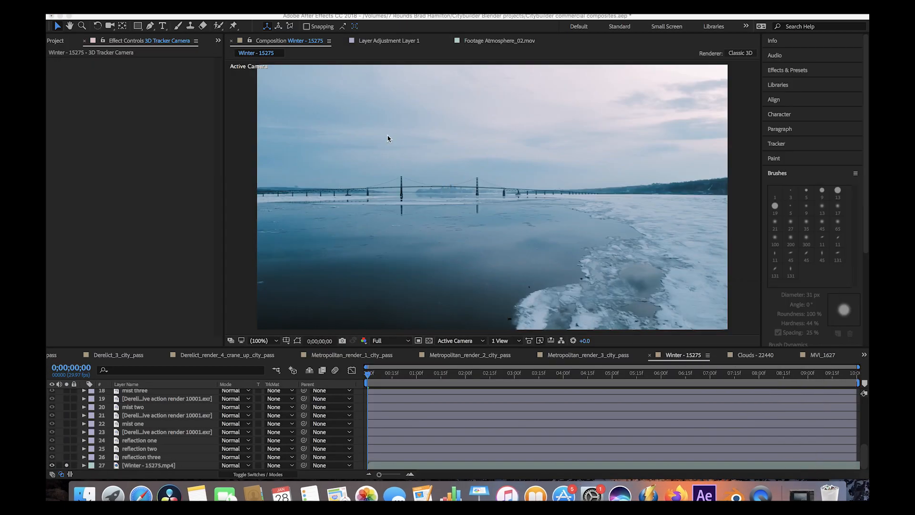
mouse_move(155, 431)
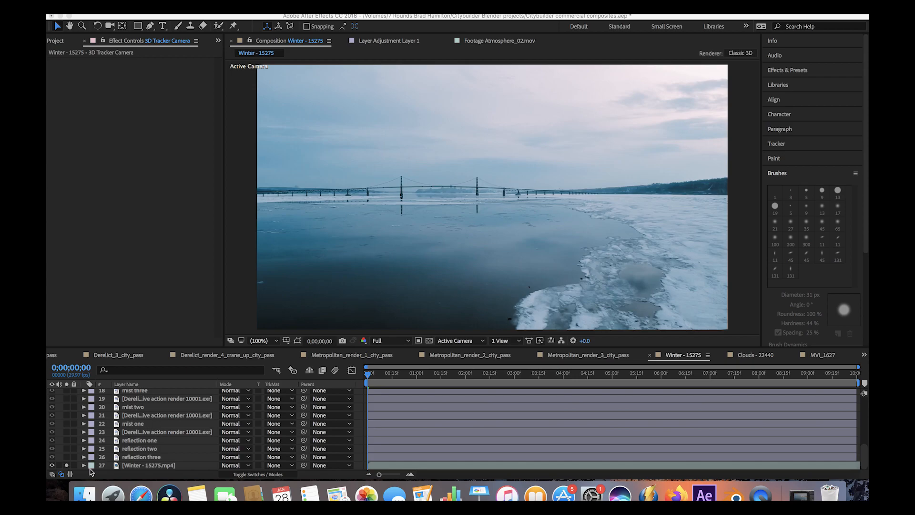
mouse_move(141, 496)
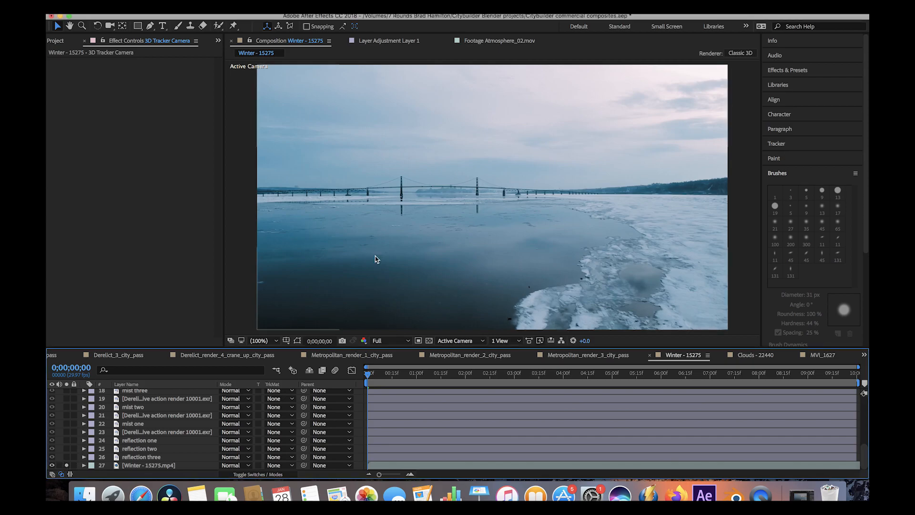
Step: Select the Winter river footage layer in the After Effects timeline
left_click(149, 465)
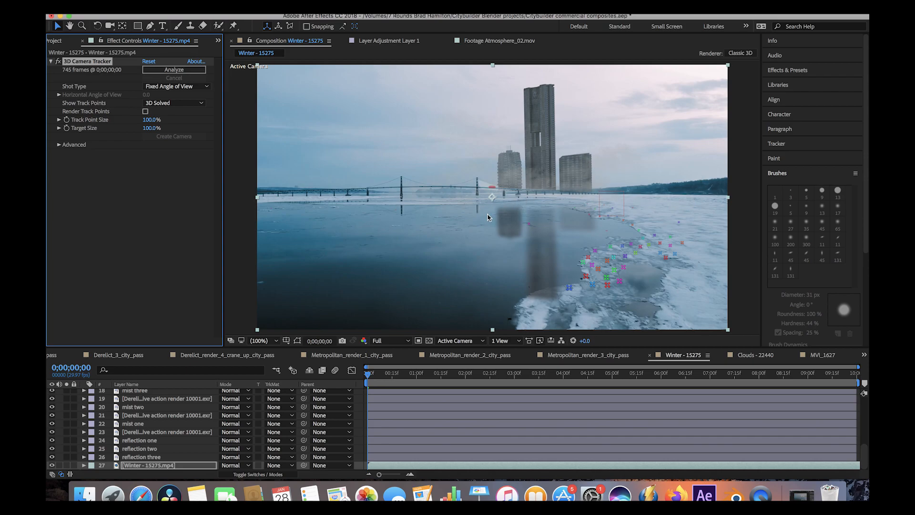
mouse_move(528, 82)
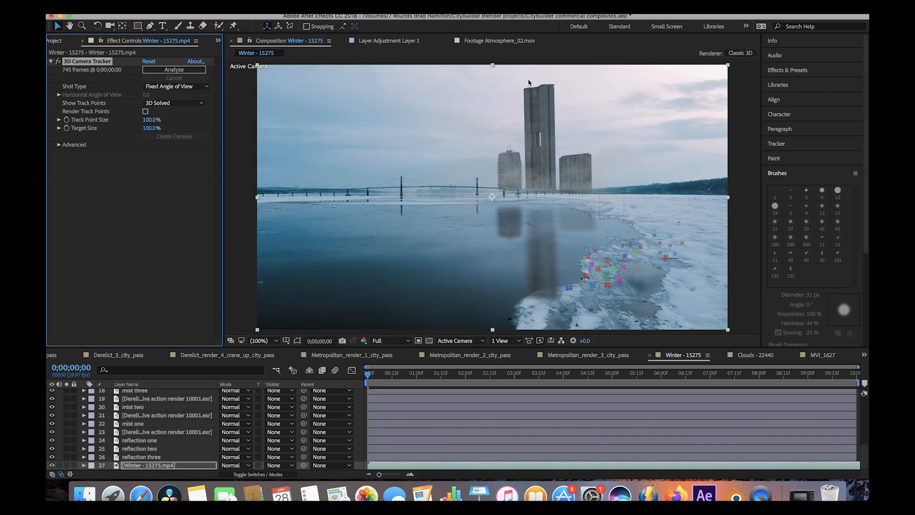
mouse_move(547, 155)
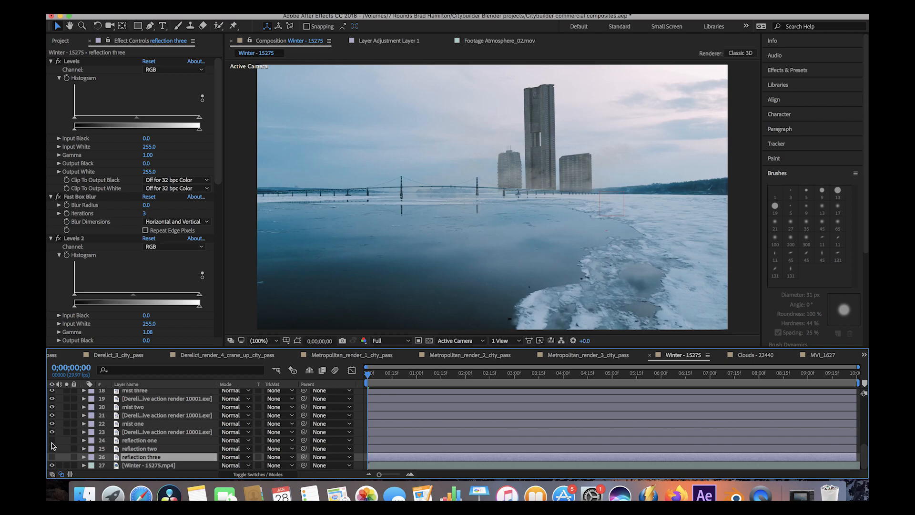
Step: Show the mist layers, with mist three's Tint effect checked, to haze the towers over the river
scroll("up", 3)
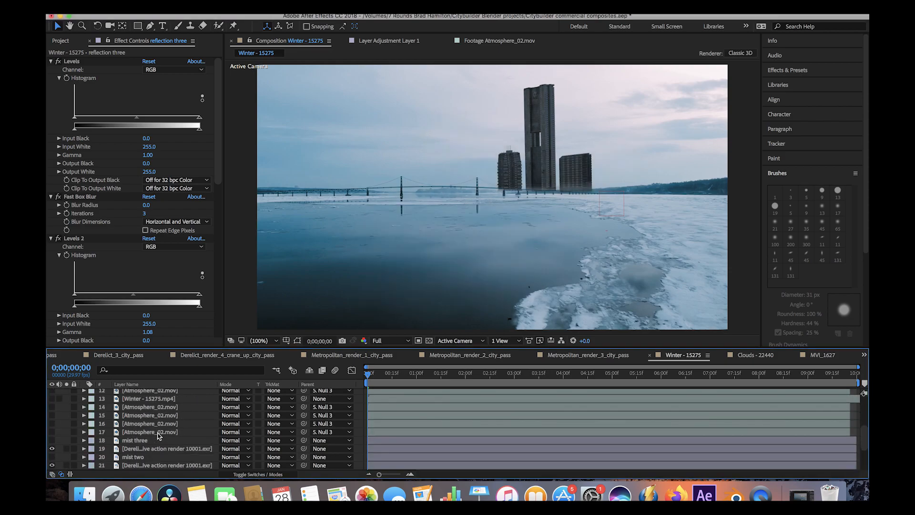
scroll("down", 3)
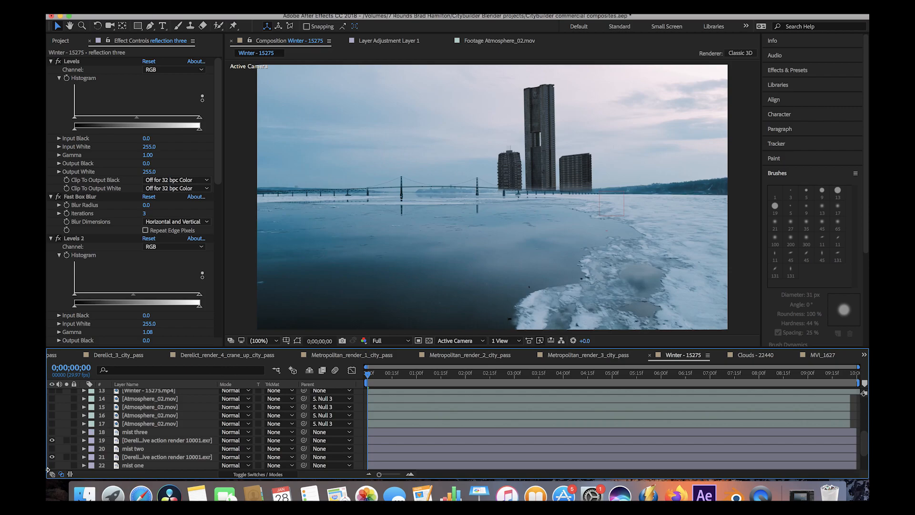
left_click(136, 431)
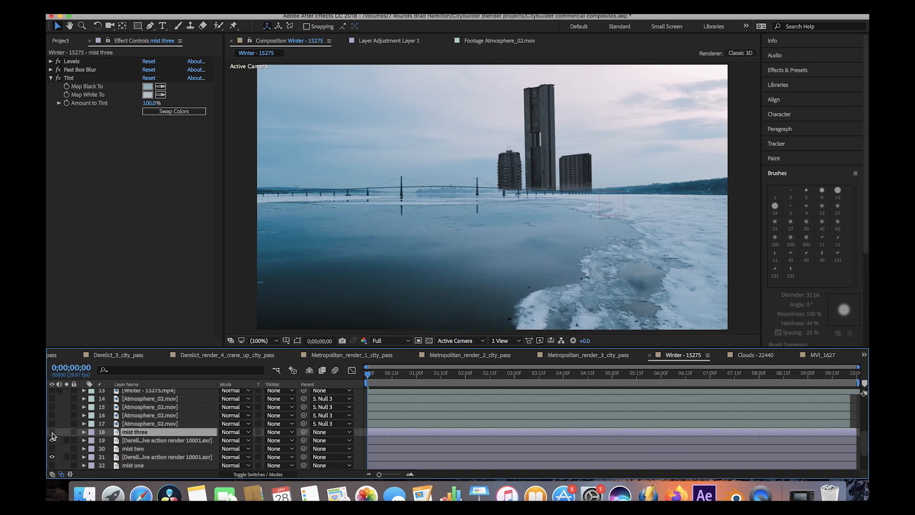
left_click(51, 431)
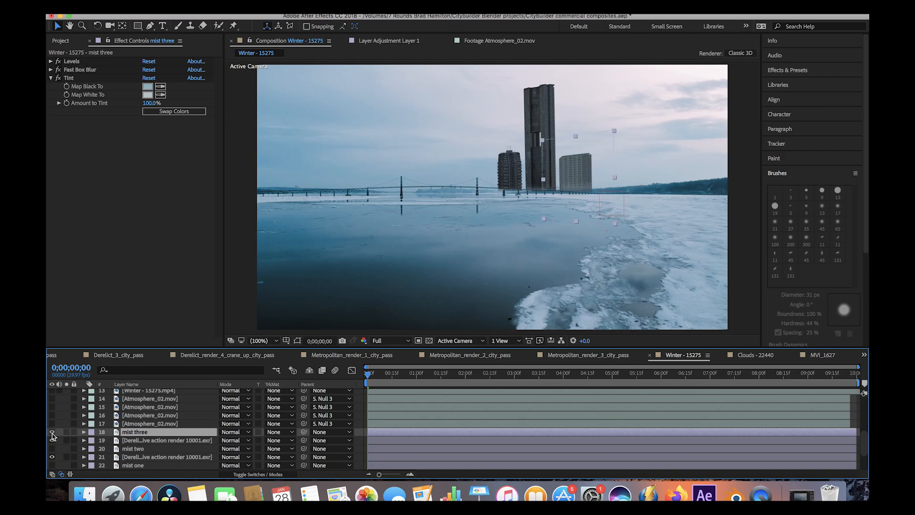
left_click(51, 431)
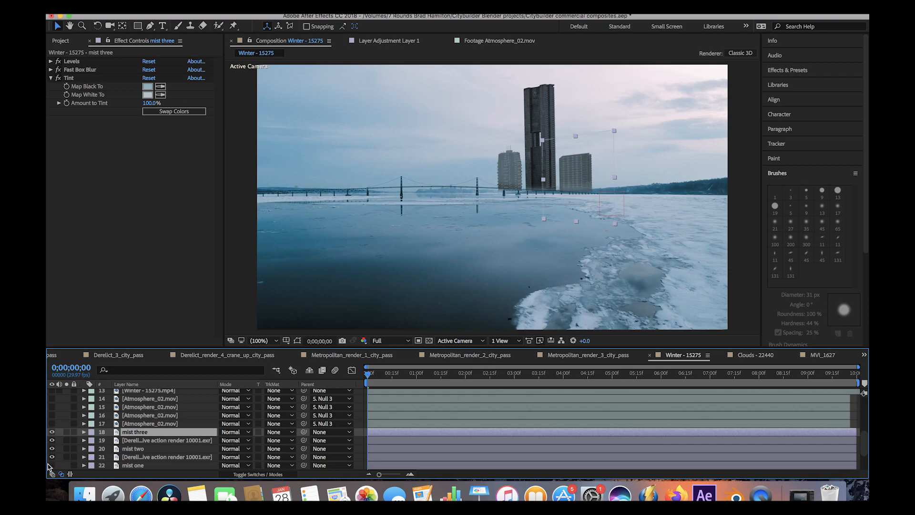
scroll("down", 3)
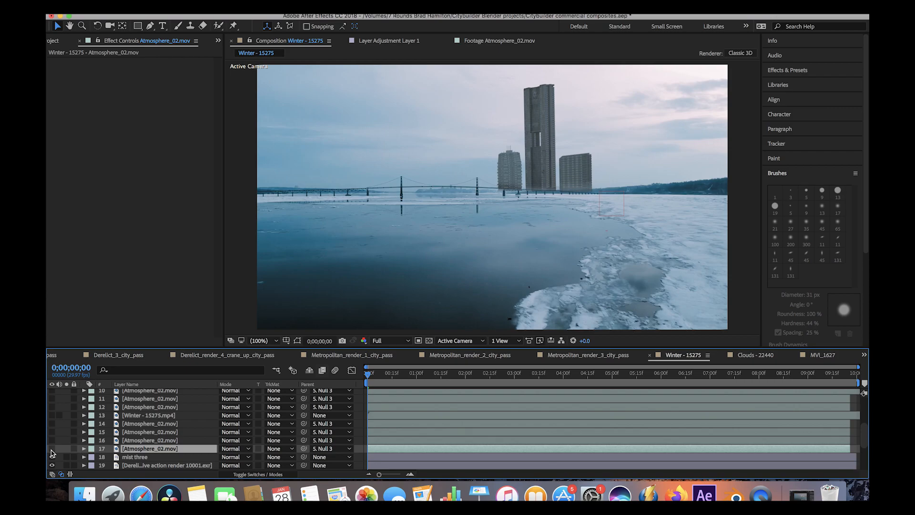
Step: Switch on the Atmosphere_02 layers and select the Winter footage to reveal its Keylight and camera tracker effects
left_click(52, 407)
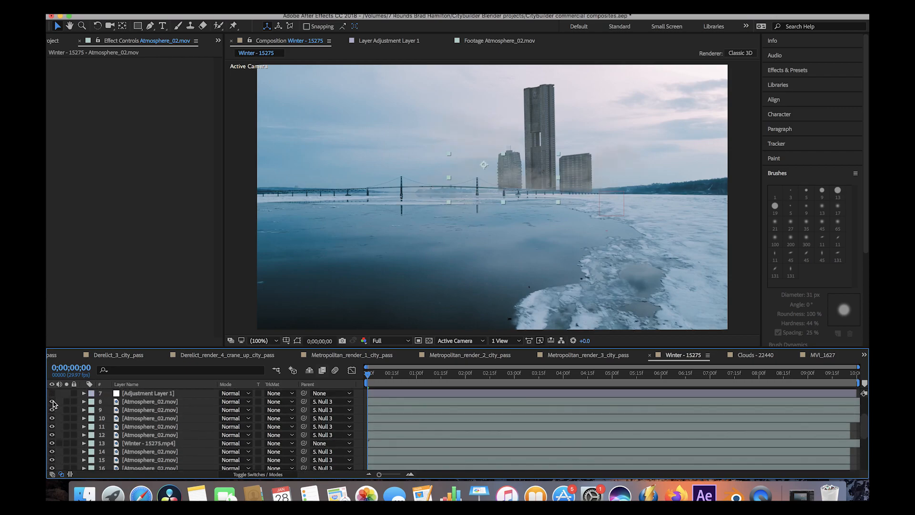
left_click(51, 392)
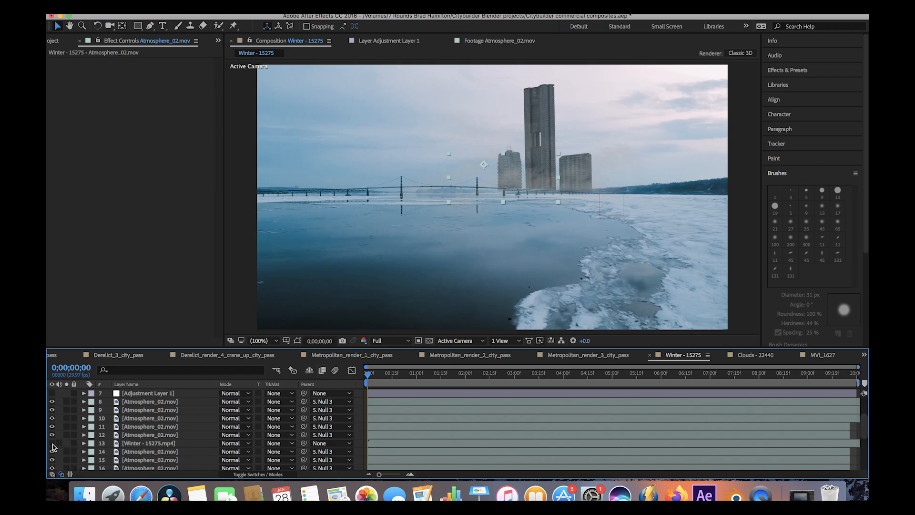
mouse_move(248, 371)
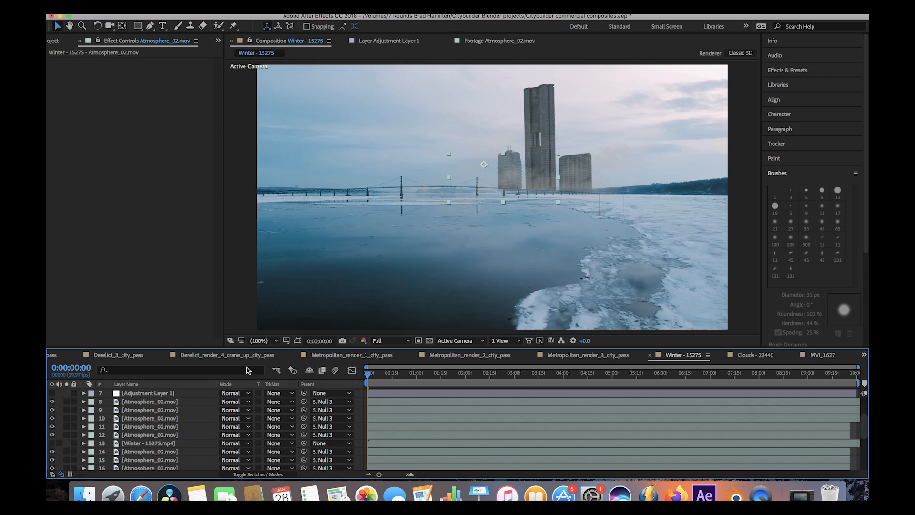
left_click(150, 443)
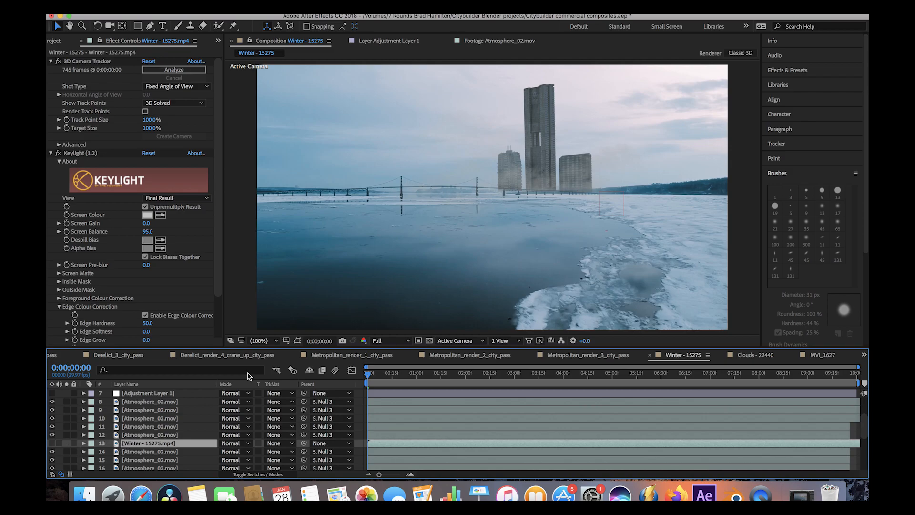
left_click(52, 444)
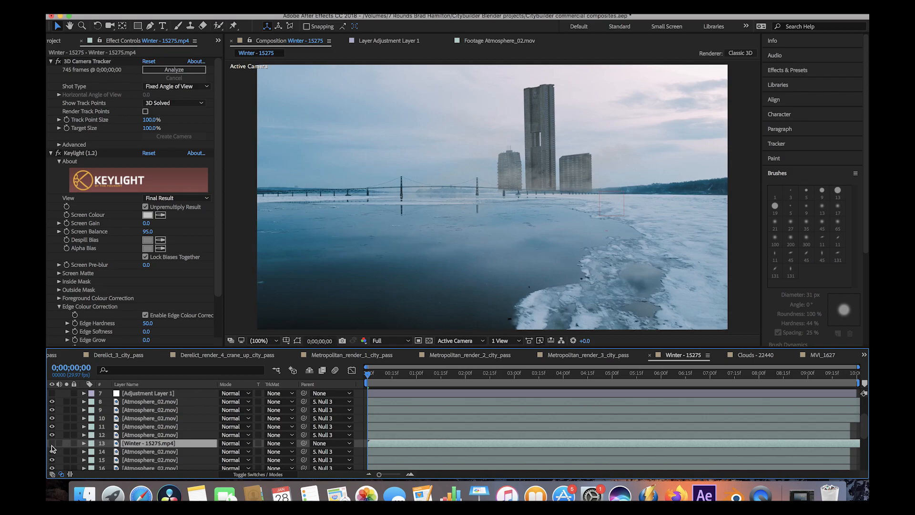
left_click(51, 444)
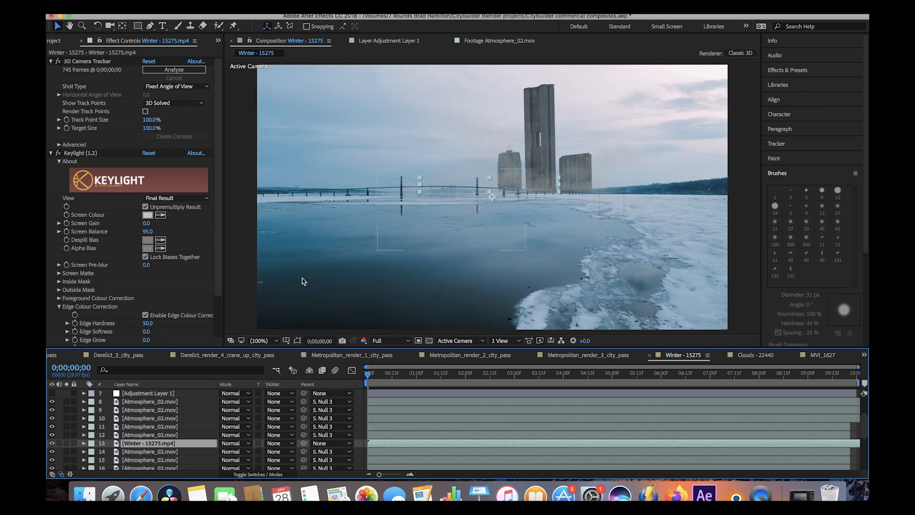
scroll("down", 3)
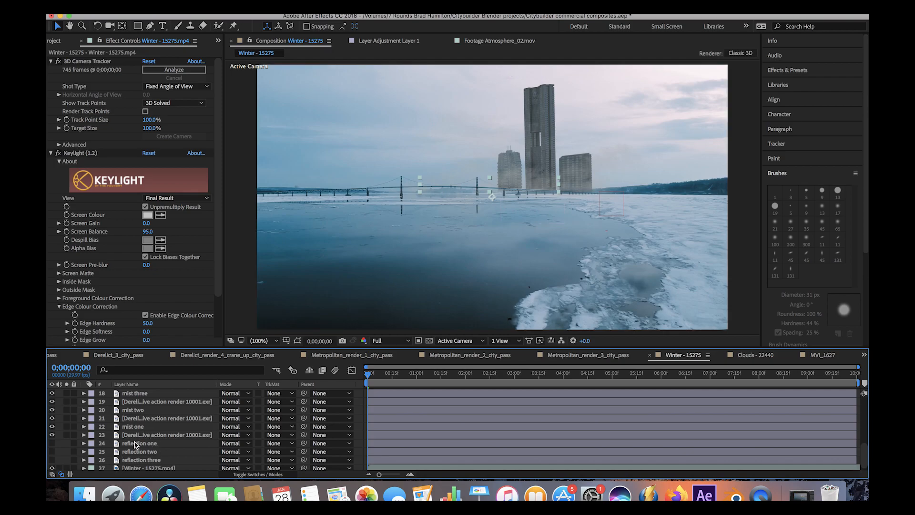
Step: Review the reflection one layer's Levels, Wave Warp and Camera Lens Blur effects
left_click(140, 443)
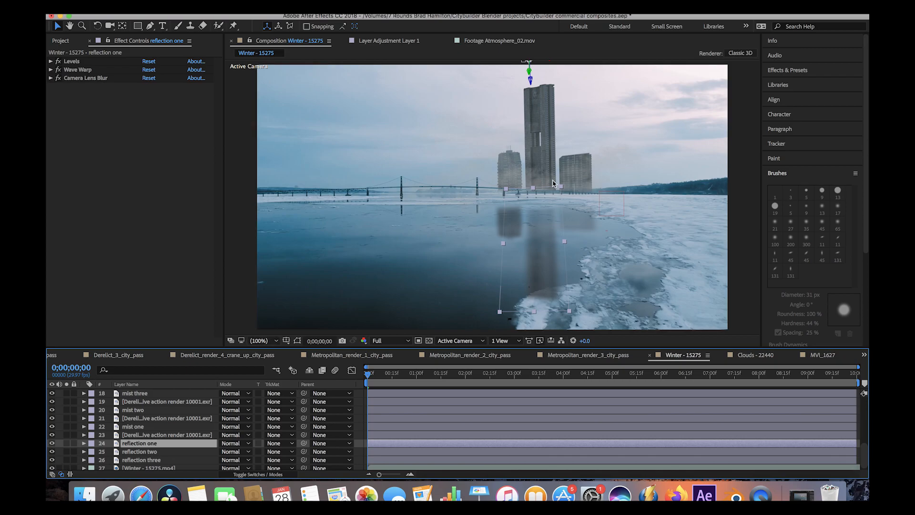
mouse_move(137, 446)
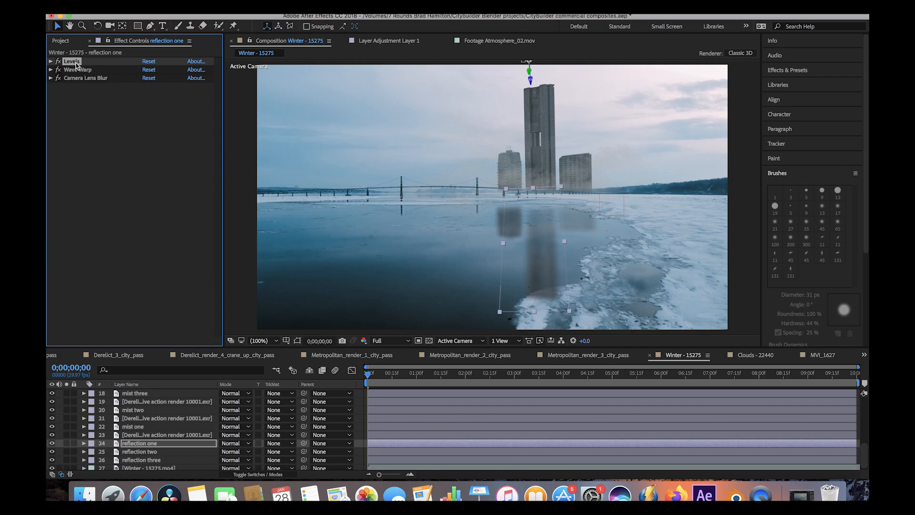
left_click(77, 69)
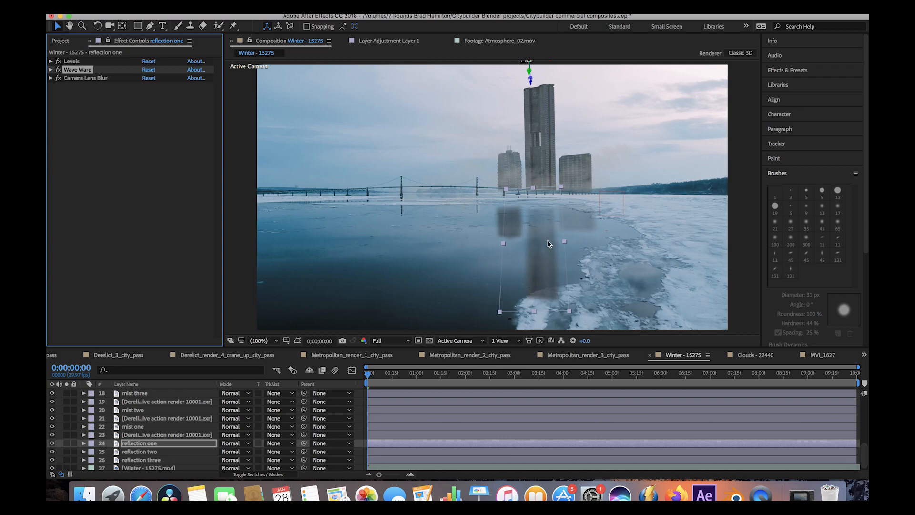
mouse_move(84, 75)
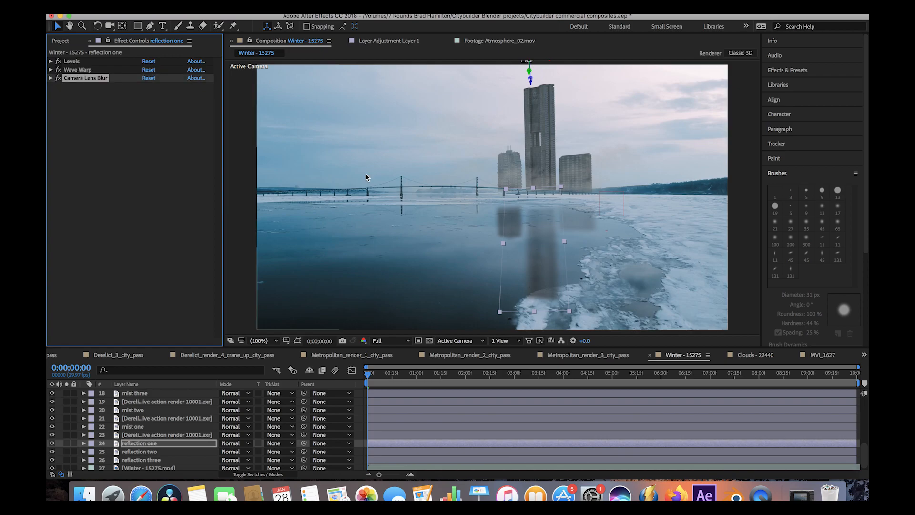
mouse_move(445, 252)
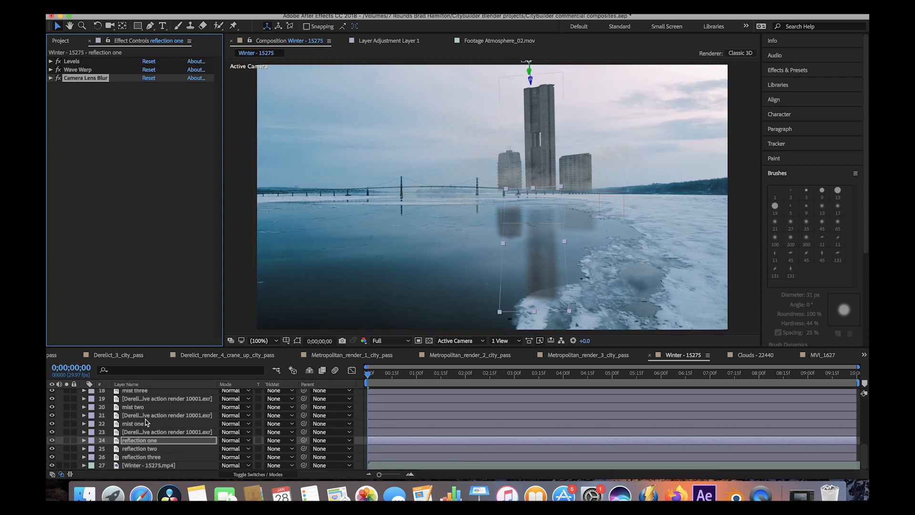
scroll("up", 3)
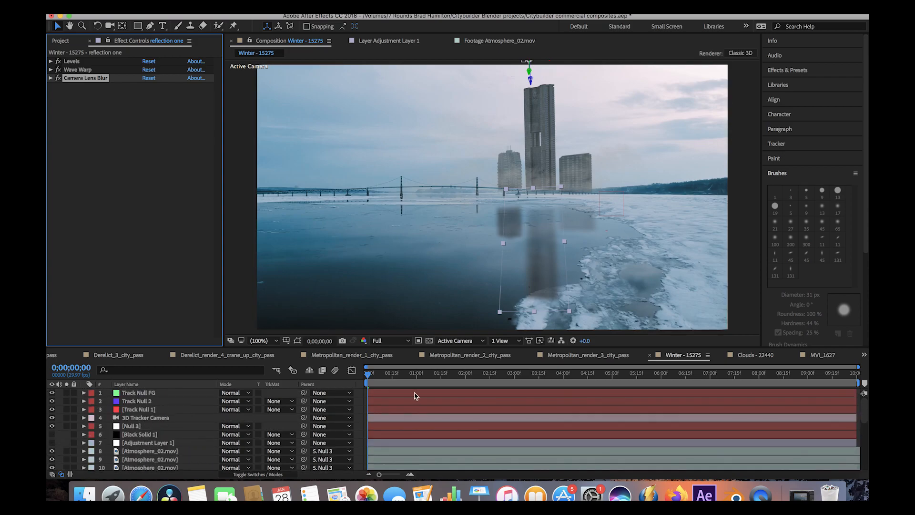